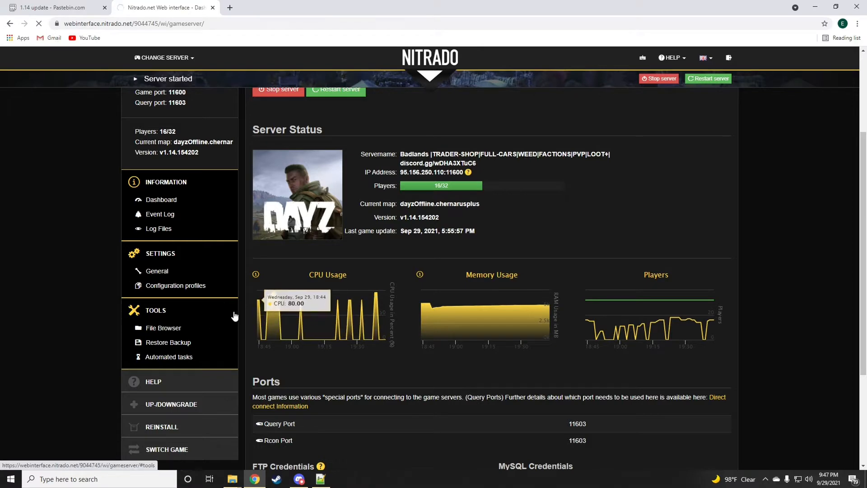
Browse the file browser into dayzps_missions / dayzOffline.chernarusplus, glancing at the 1.14 paste.
left_click(163, 328)
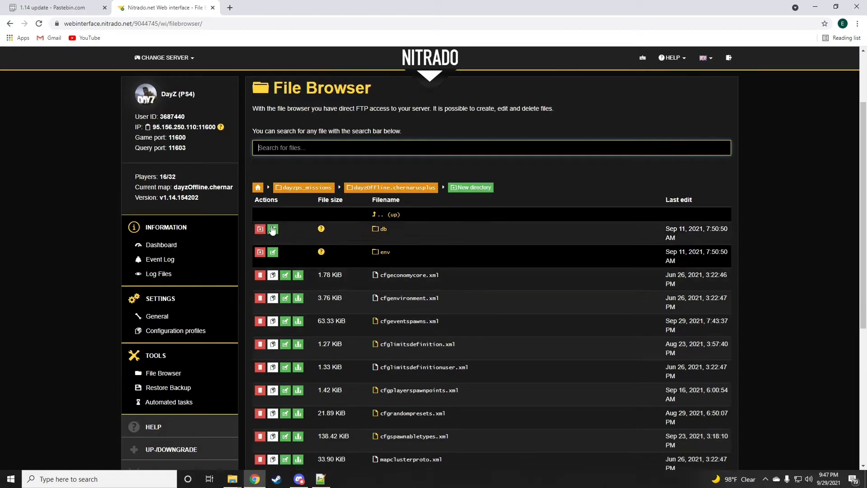
mouse_move(300, 188)
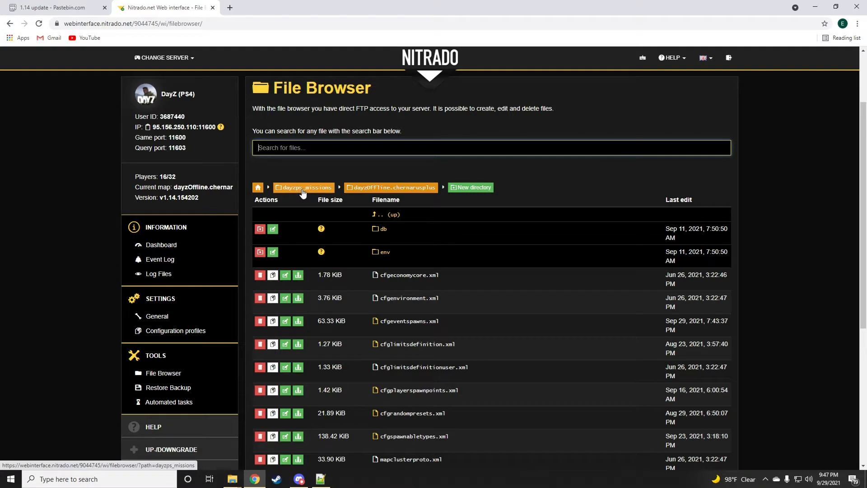
mouse_move(300, 195)
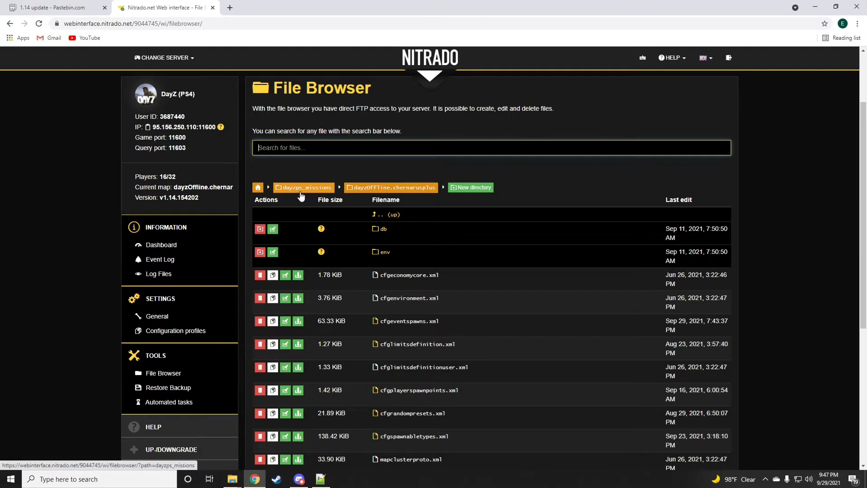
mouse_move(361, 200)
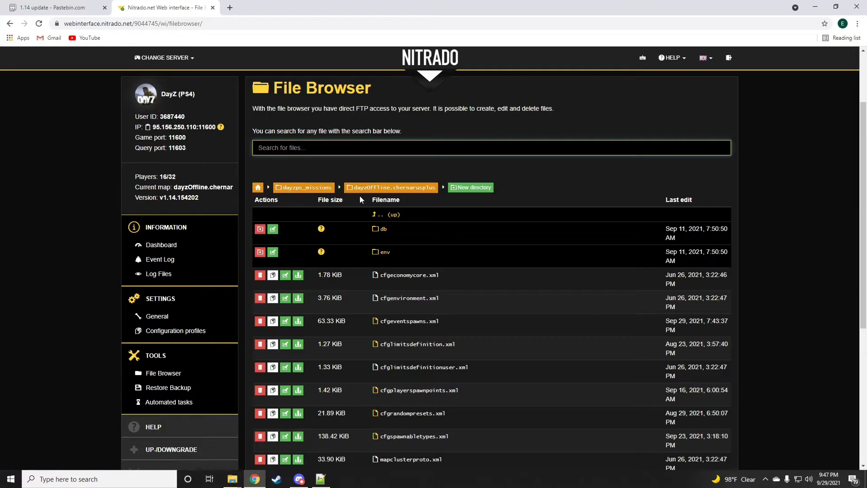
mouse_move(371, 195)
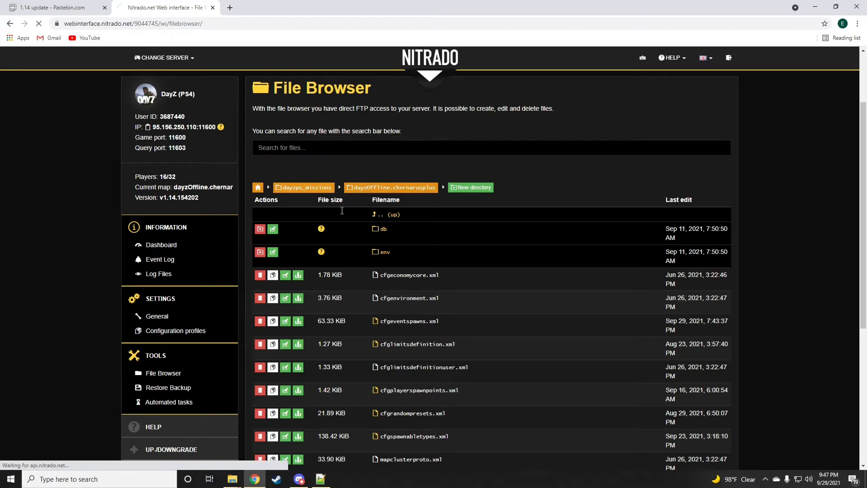
mouse_move(385, 300)
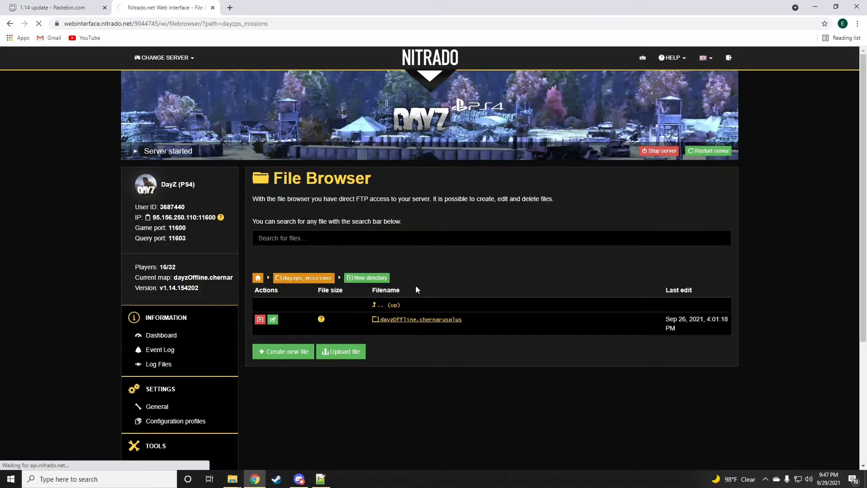
left_click(54, 8)
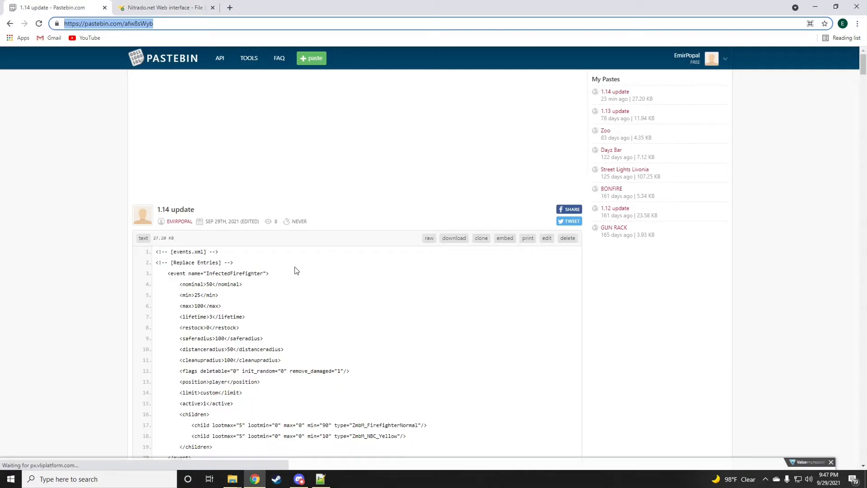
left_click(168, 7)
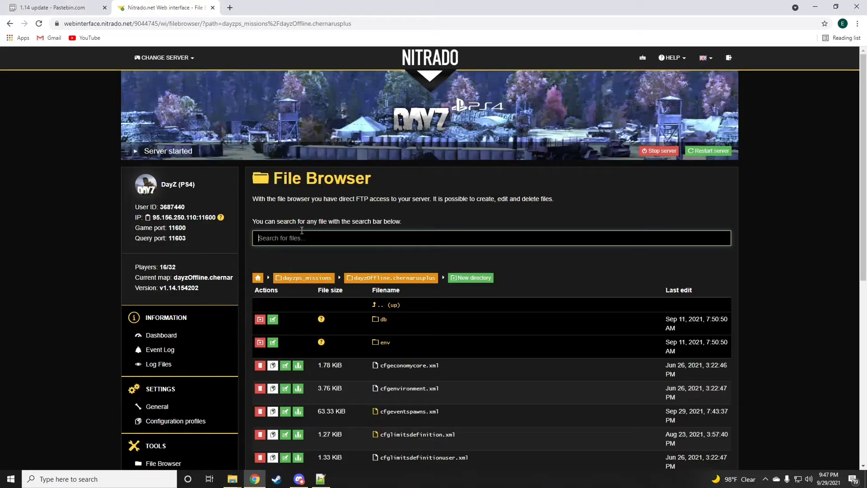
scroll("down", 3)
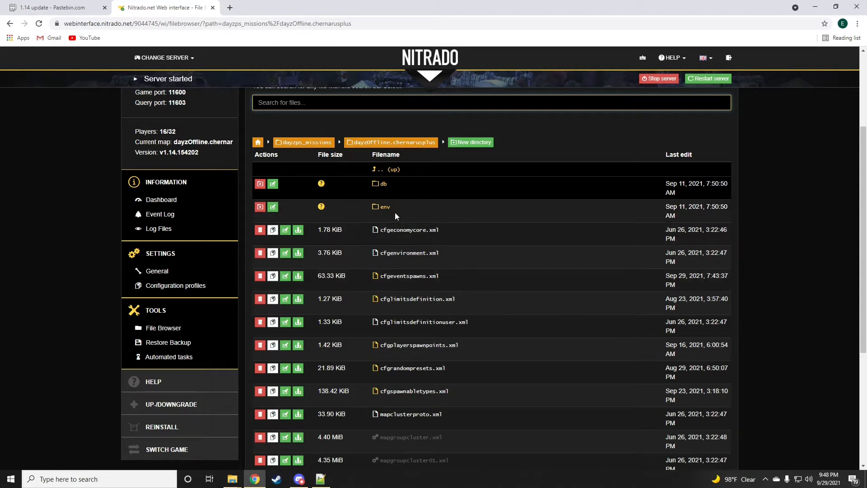
Check the EmirPopal Gaming server's #1-14-update channel in Discord, then return to Chrome.
left_click(299, 479)
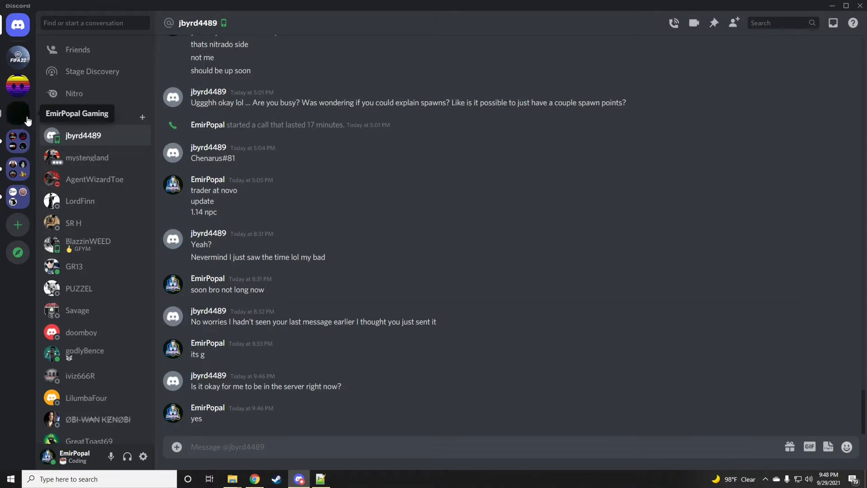
left_click(17, 113)
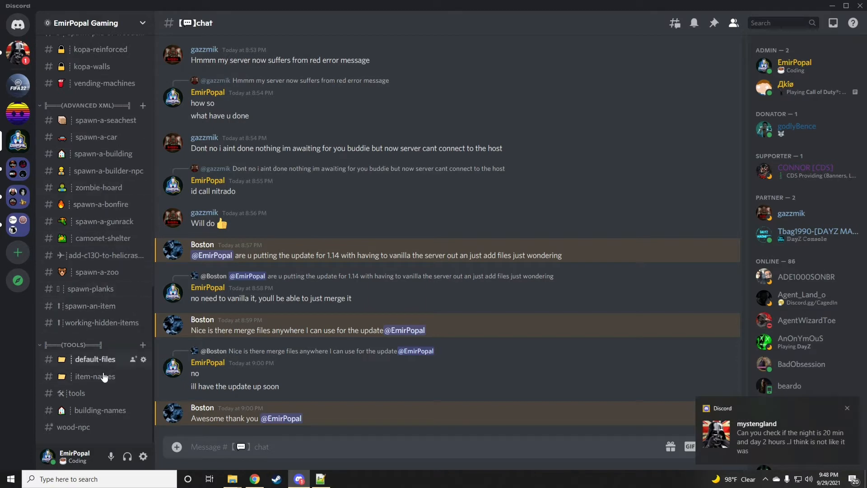
scroll("down", 3)
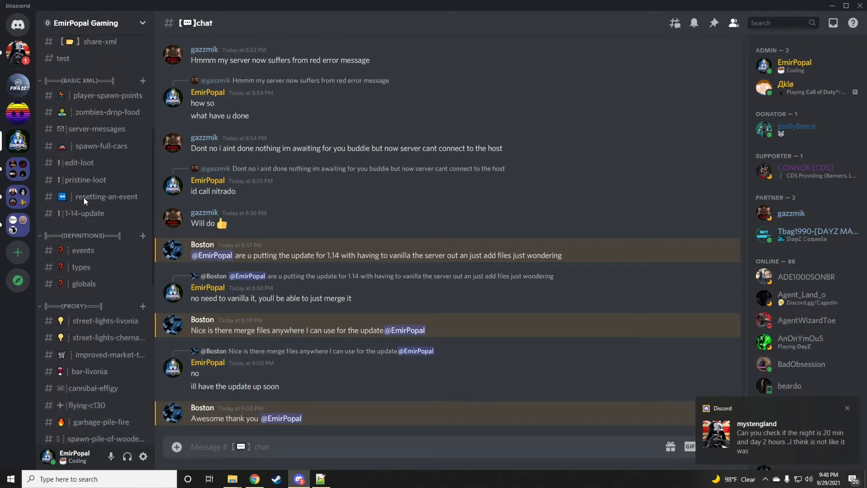
left_click(85, 213)
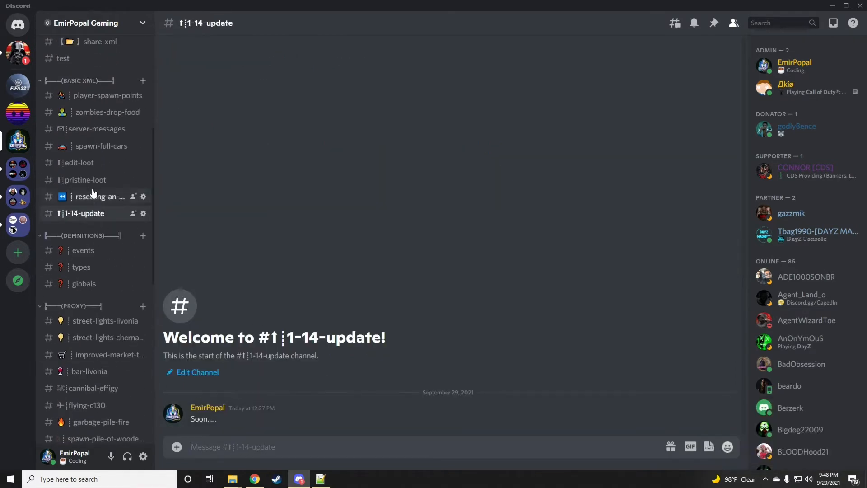
left_click(254, 479)
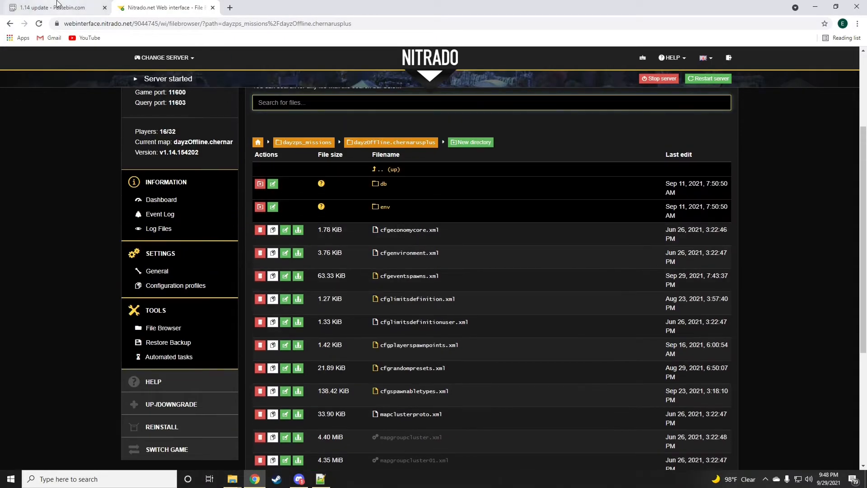
Review the paste's InfectedFirefighter events.xml block and bring up the server's db folder.
left_click(54, 7)
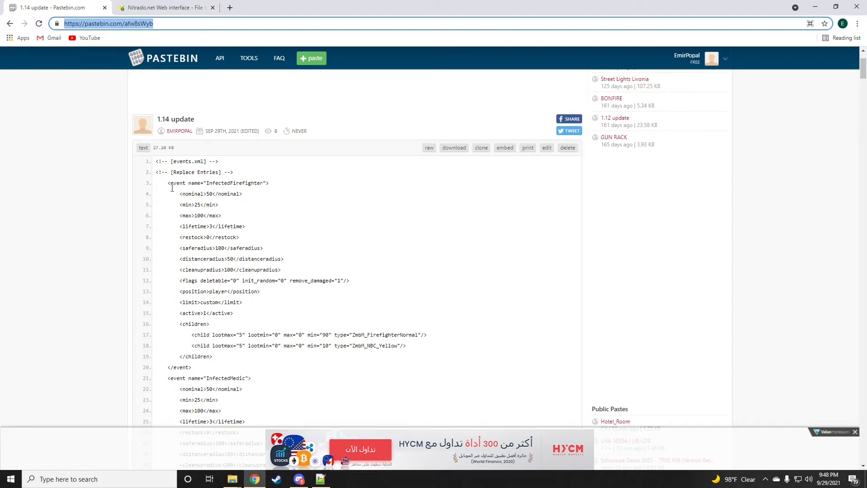
left_click_drag(168, 183, 192, 367)
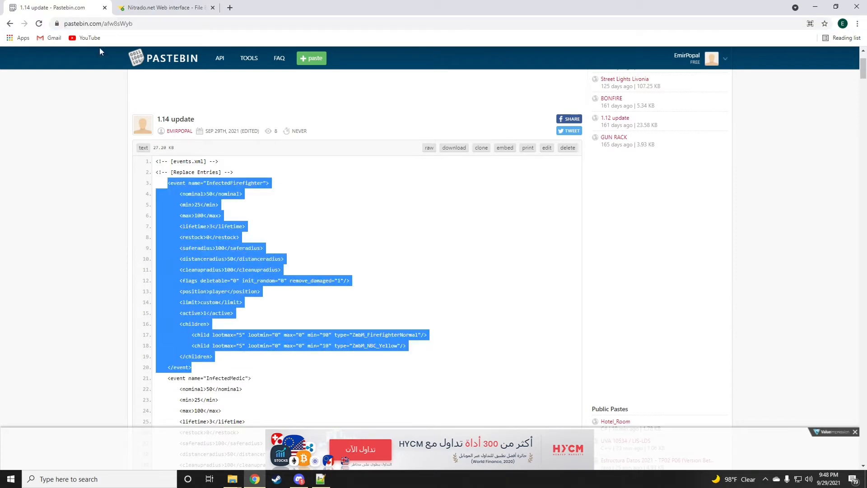
left_click(158, 7)
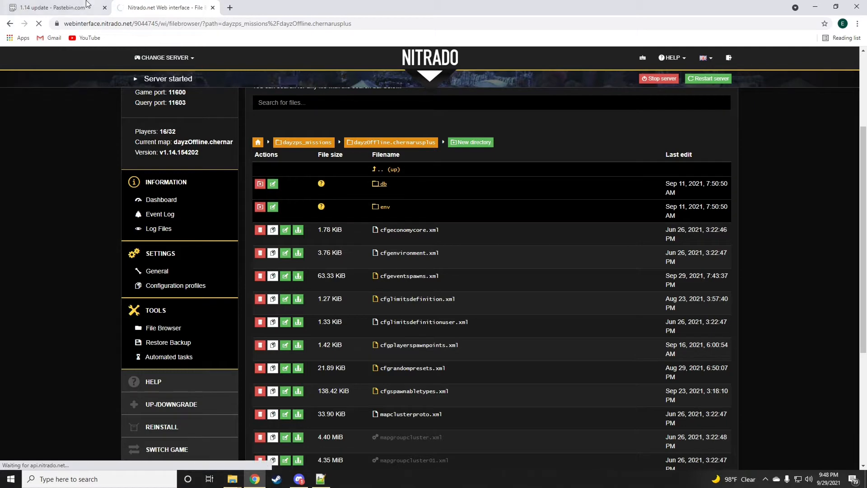
left_click(50, 7)
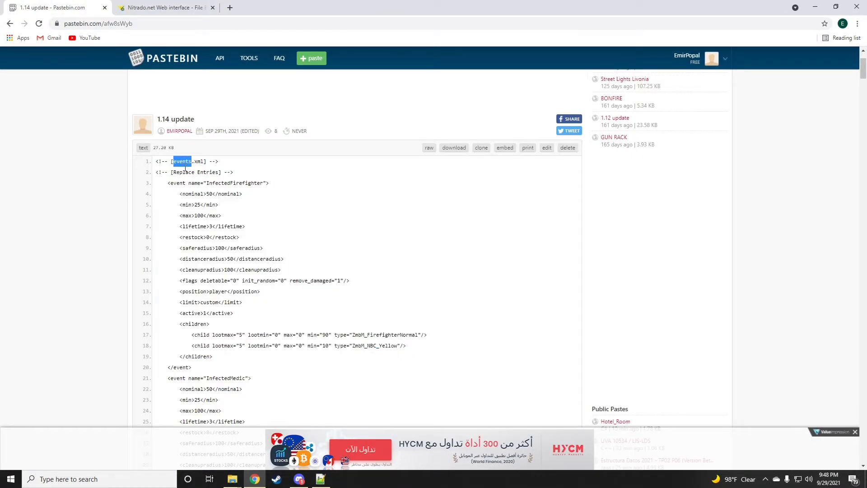
left_click(165, 7)
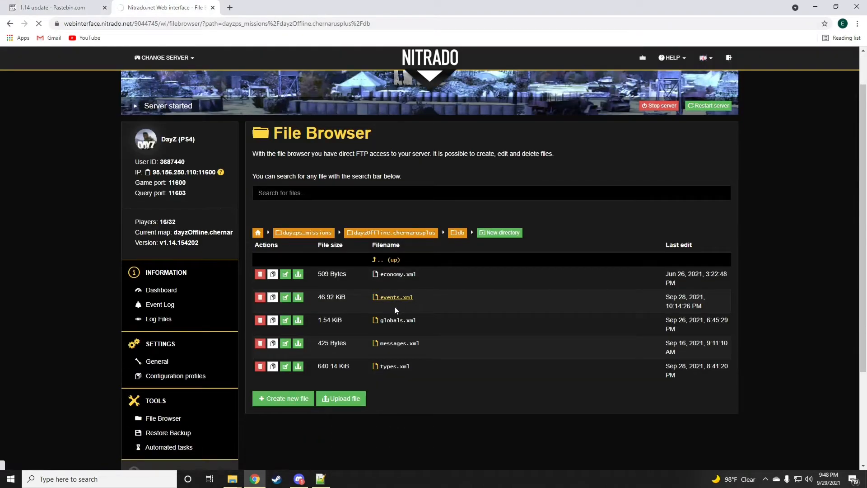
Load the server's events.xml into the editor and the Code Beautify validator, reporting Valid XML.
left_click(396, 298)
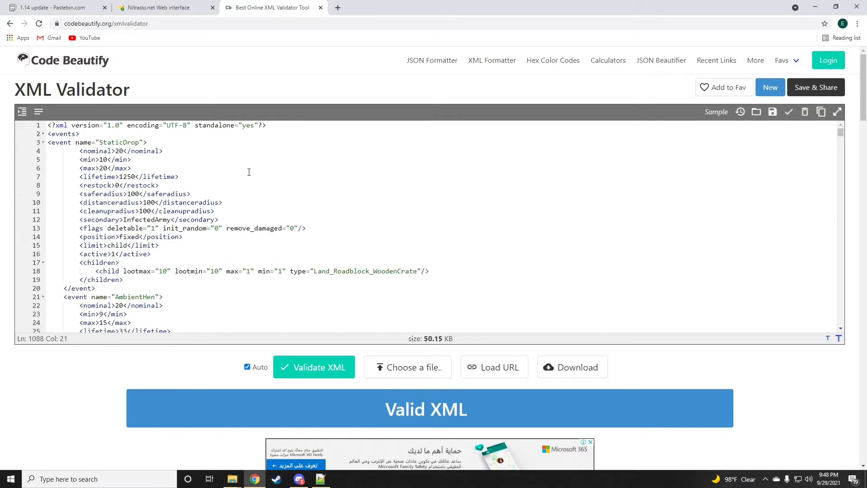
left_click(158, 7)
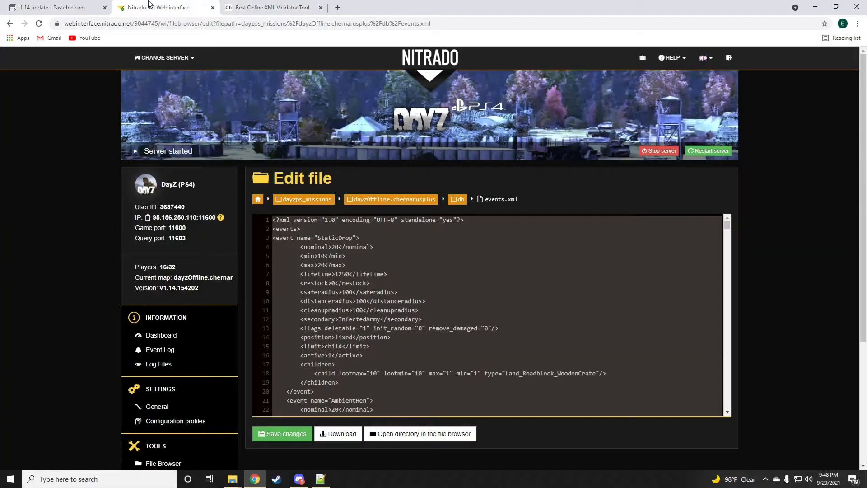
mouse_move(246, 15)
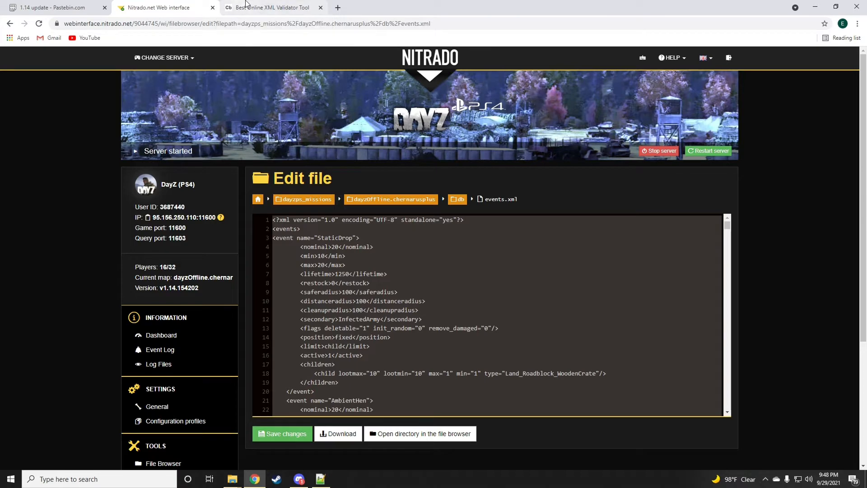
left_click(276, 7)
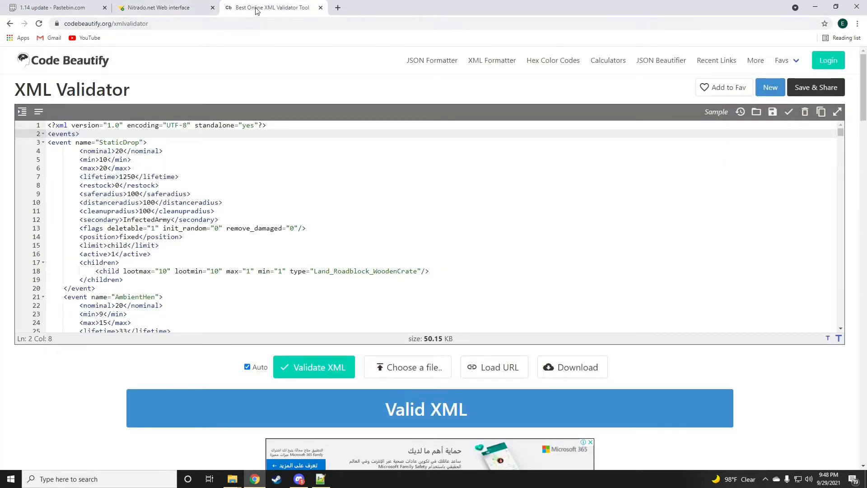
mouse_move(161, 7)
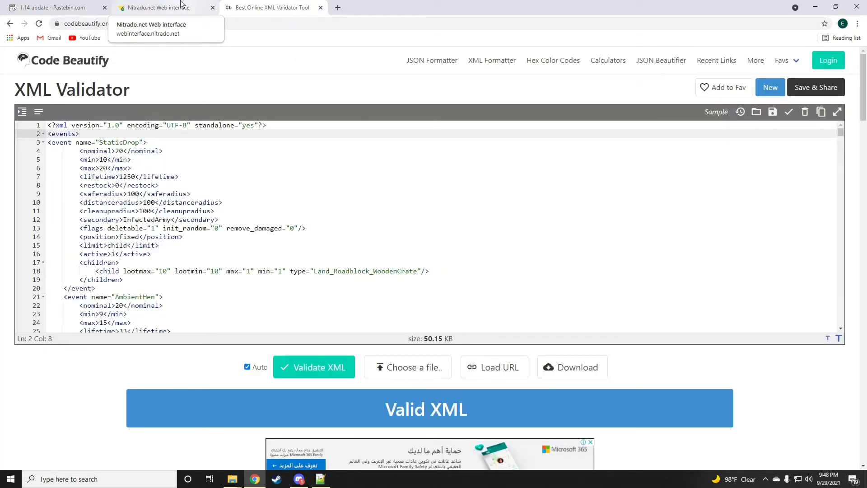
Find the InfectedFirefighter event in the validator's events content via search.
left_click(50, 7)
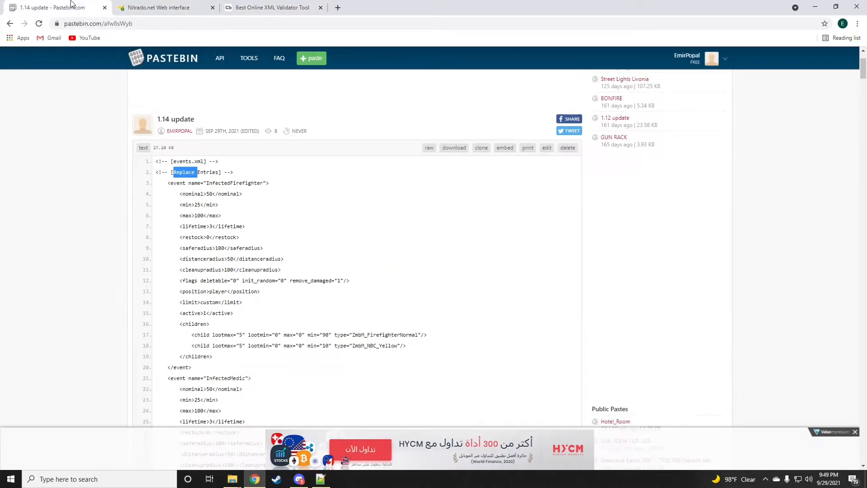
right_click(235, 182)
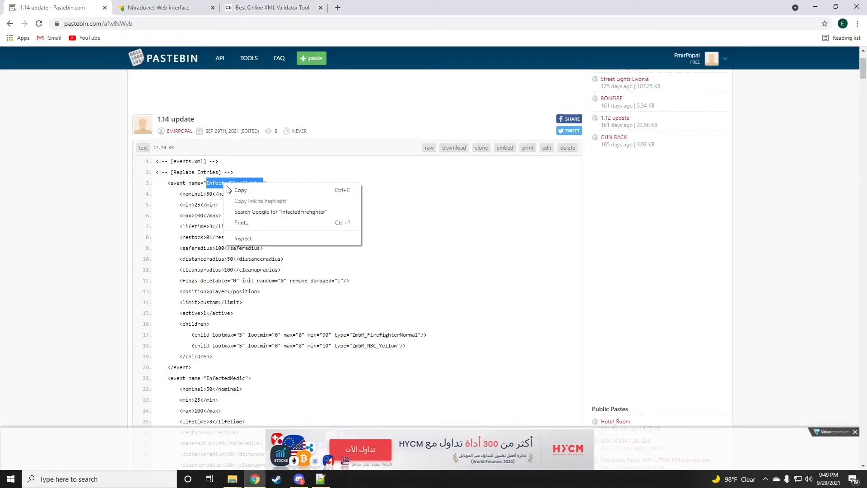
left_click(271, 7)
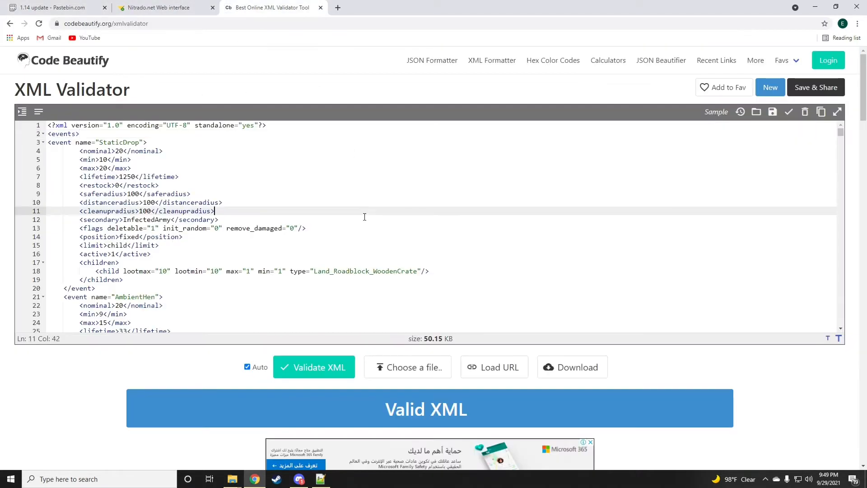
key("Ctrl+f")
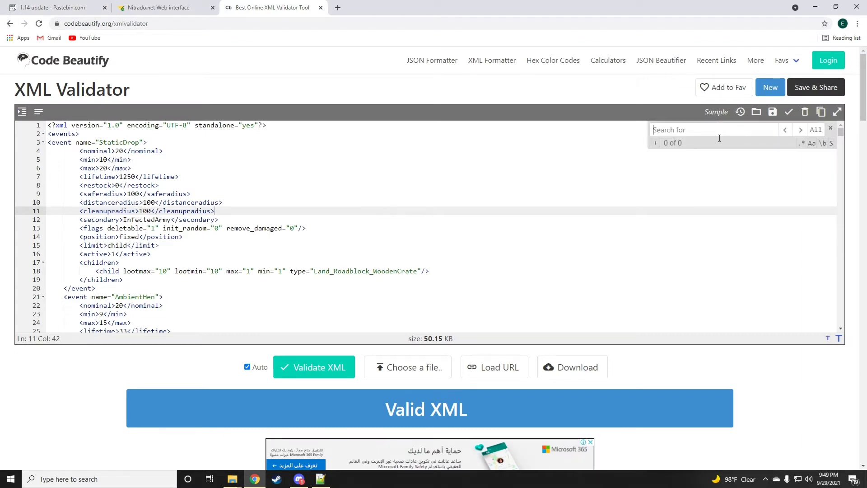
type("InfectedFirefighter")
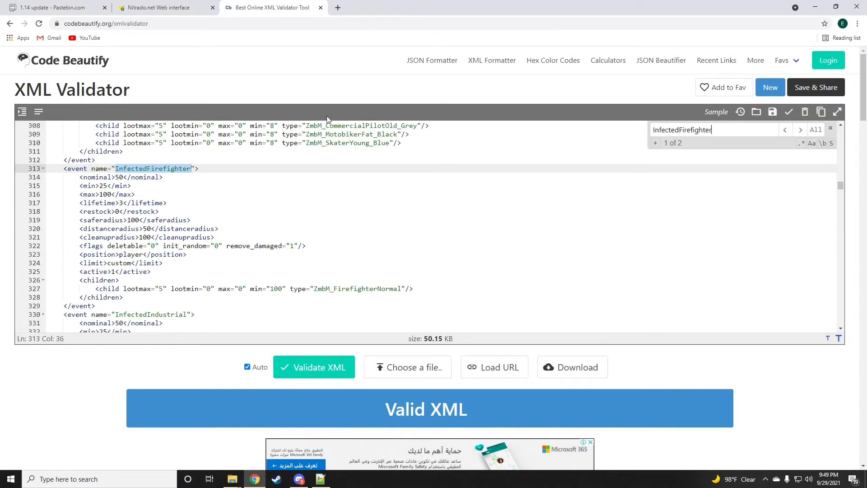
Paste the 1.14 InfectedFirefighter block with ZmbM_NBC_Yellow over the old event.
left_click(54, 7)
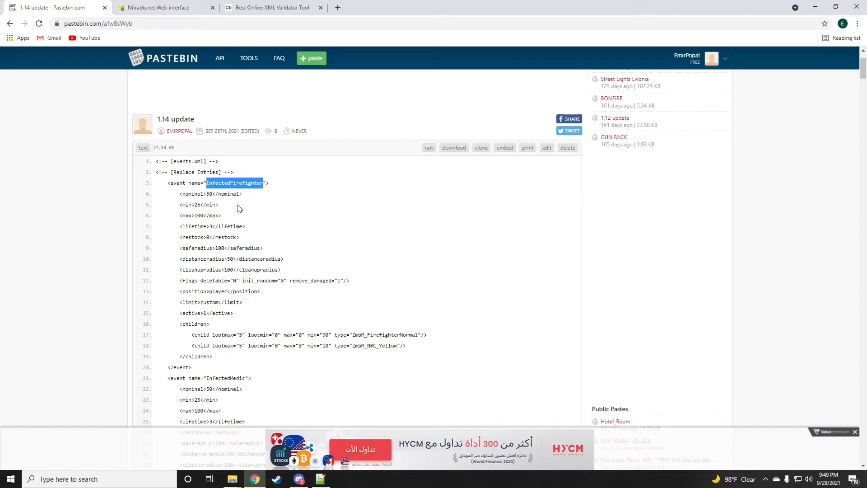
mouse_move(195, 371)
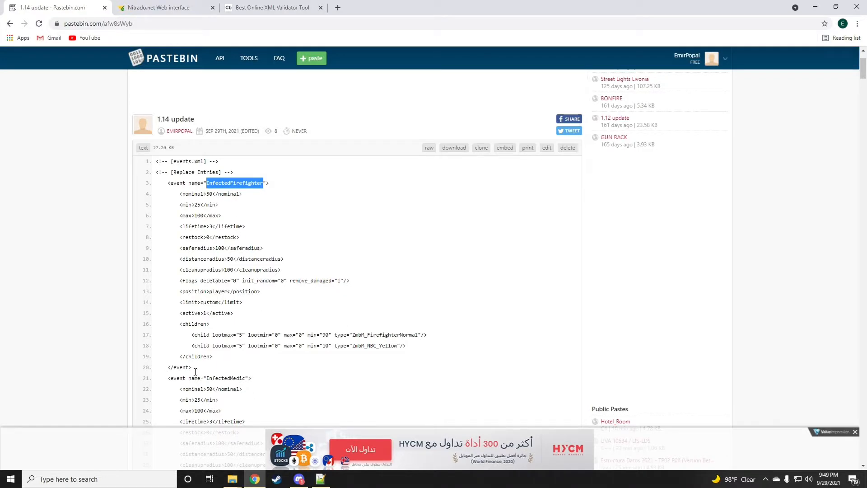
left_click_drag(168, 182, 192, 367)
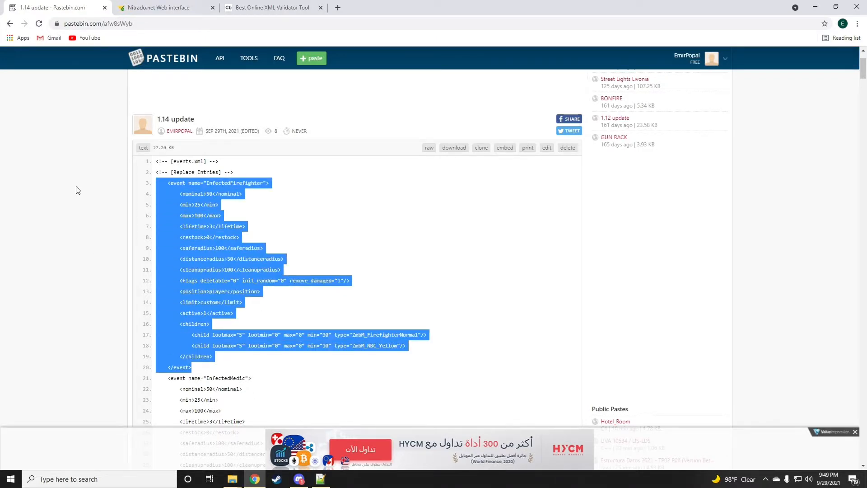
left_click(159, 7)
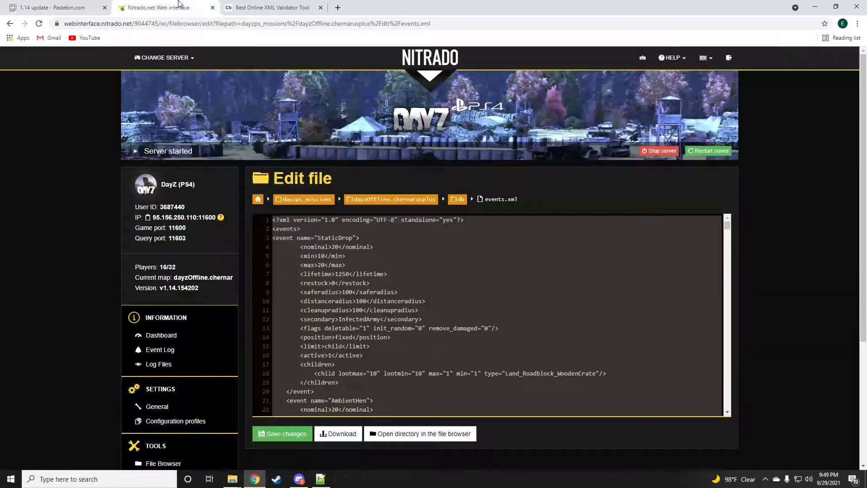
left_click(271, 7)
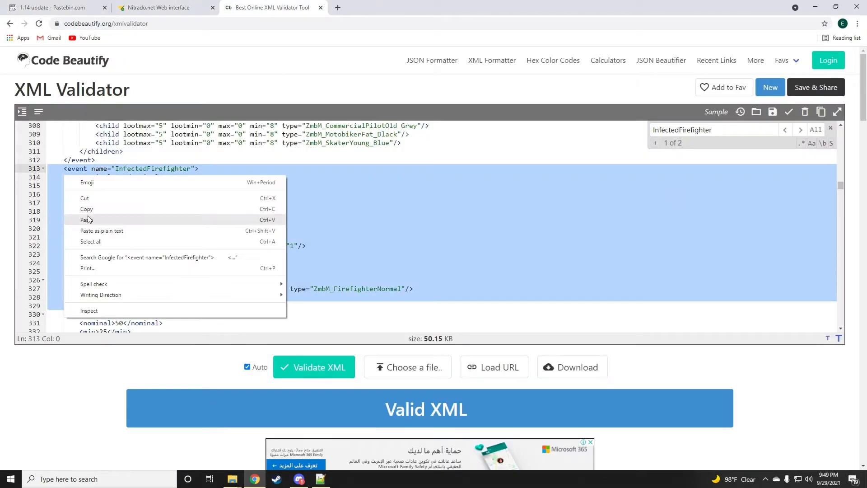
left_click(85, 220)
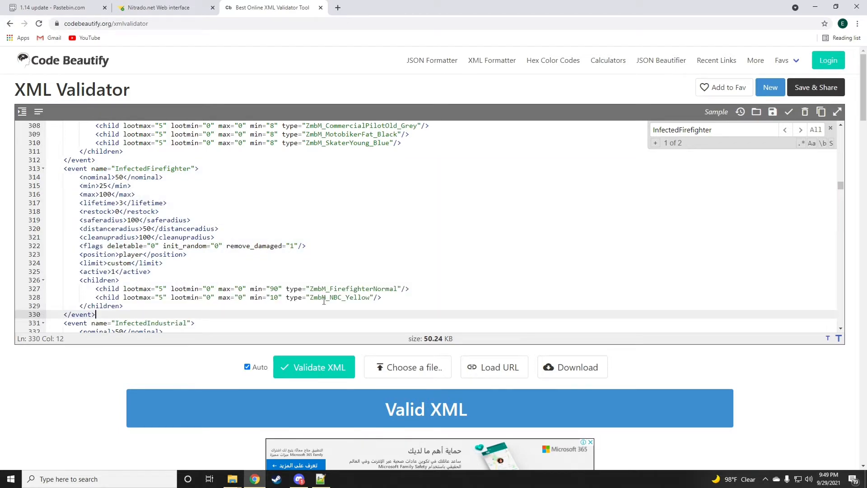
Copy the 1.14 InfectedMedic block with ZmbM_NBC_Yellow and paste it over the old event.
left_click(163, 8)
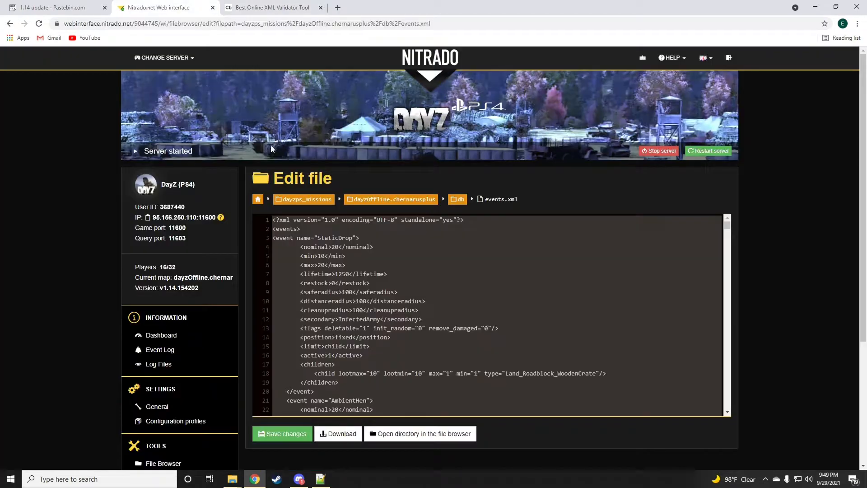
left_click(55, 8)
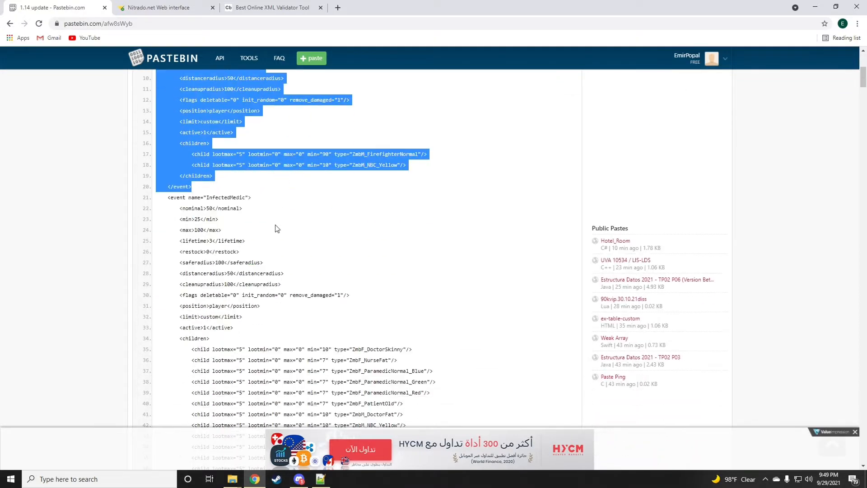
double_click(226, 197)
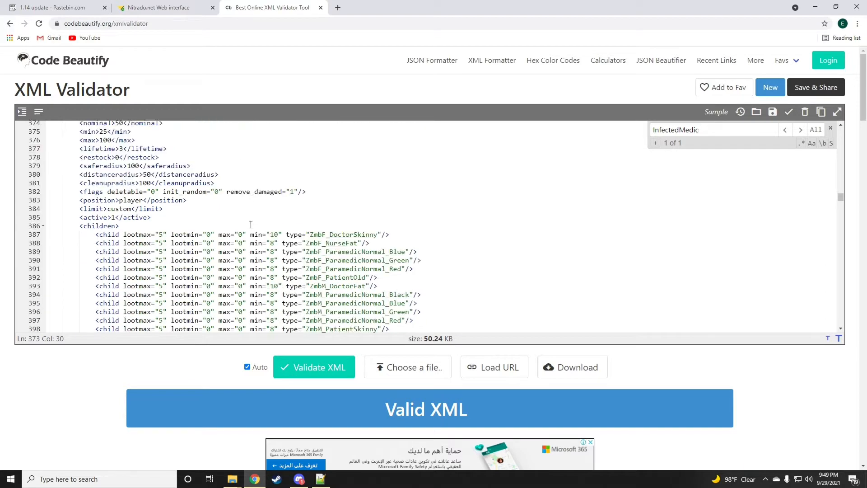
left_click(54, 7)
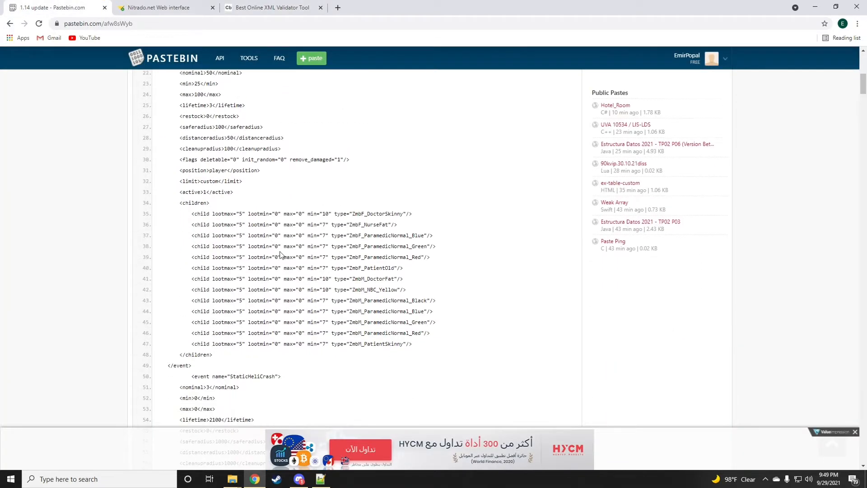
mouse_move(195, 369)
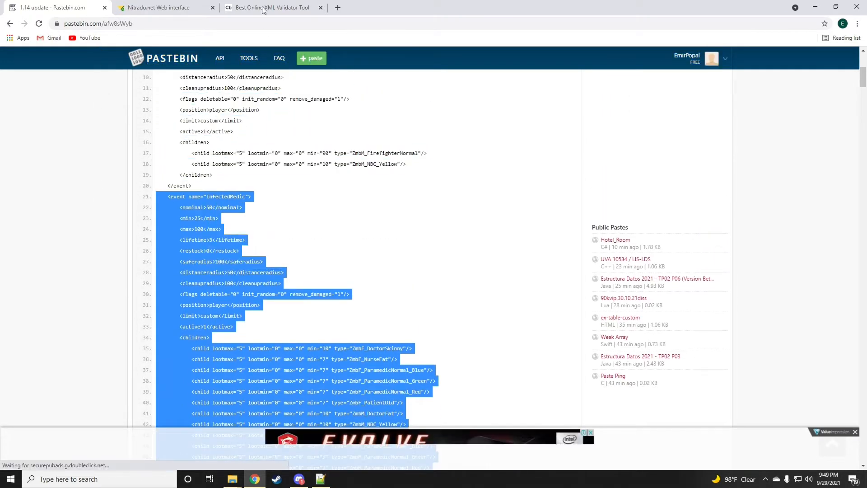
left_click(272, 7)
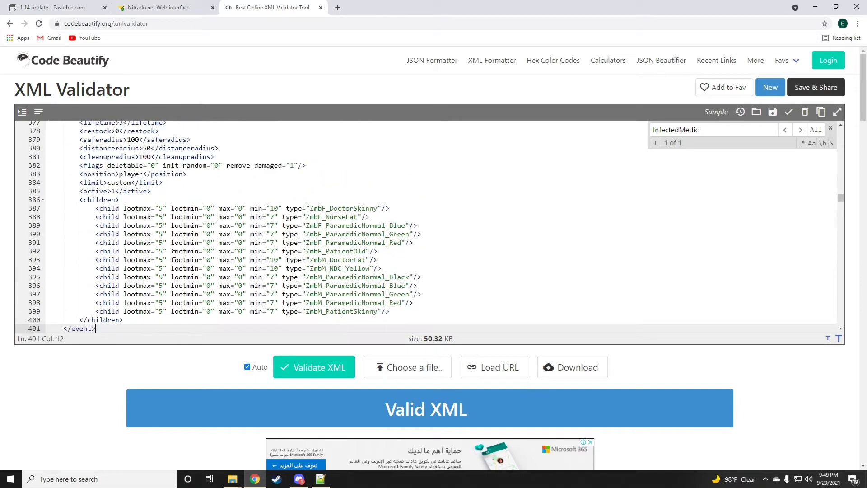
Paste the 1.14 StaticHeliCrash block from the paste over the old event in the validator.
left_click(54, 8)
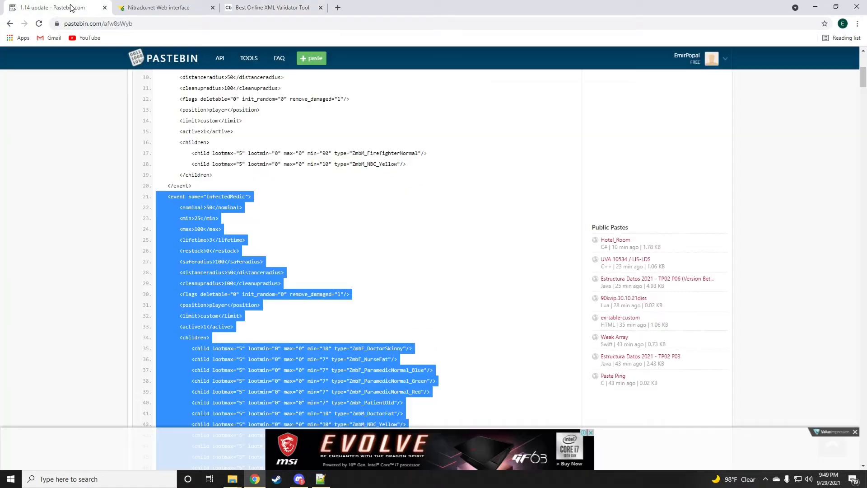
scroll("down", 3)
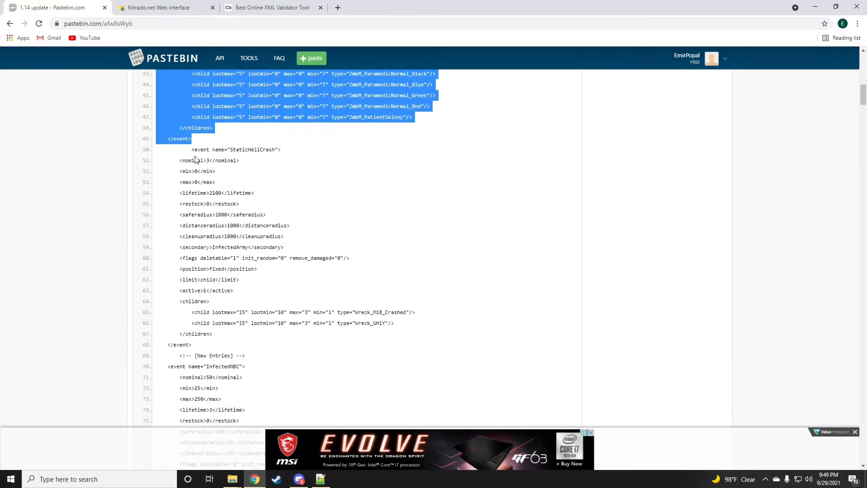
right_click(213, 203)
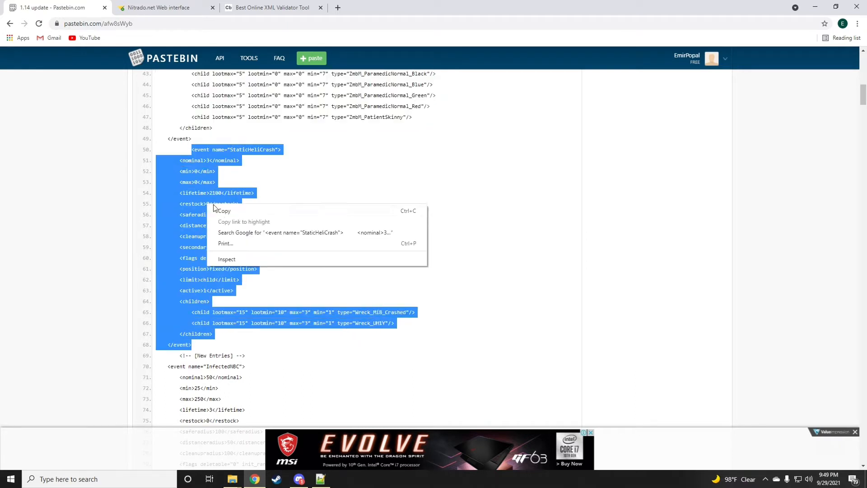
left_click(383, 322)
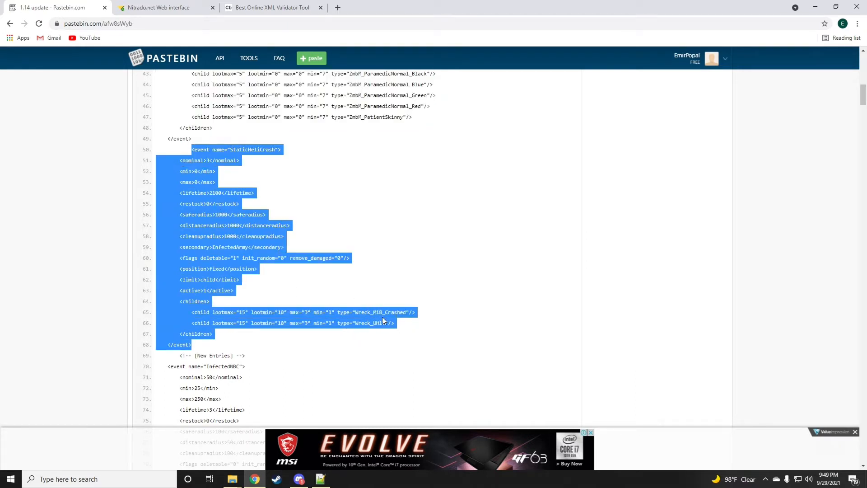
left_click(276, 7)
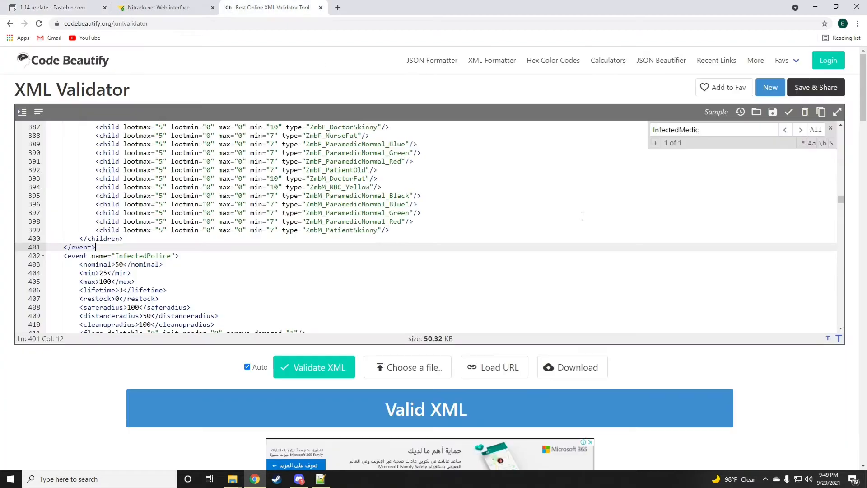
type("he")
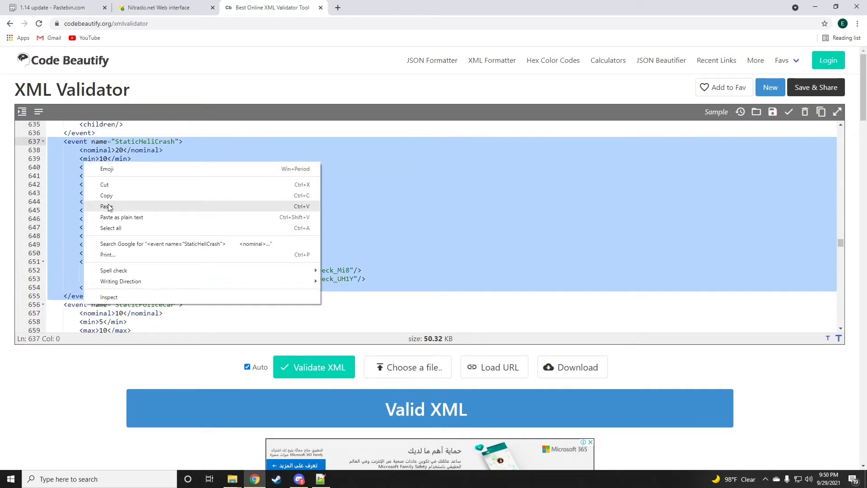
left_click(105, 206)
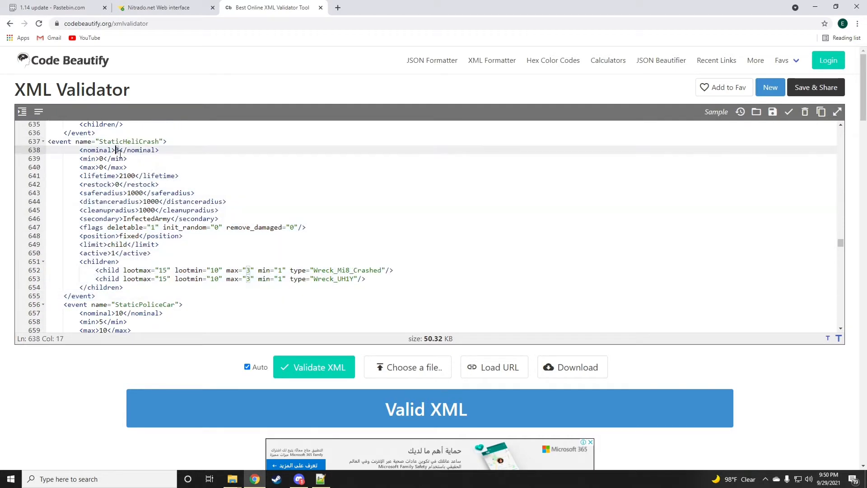
Retype the StaticHeliCrash values as nominal 20, min 10, max 20.
type("20")
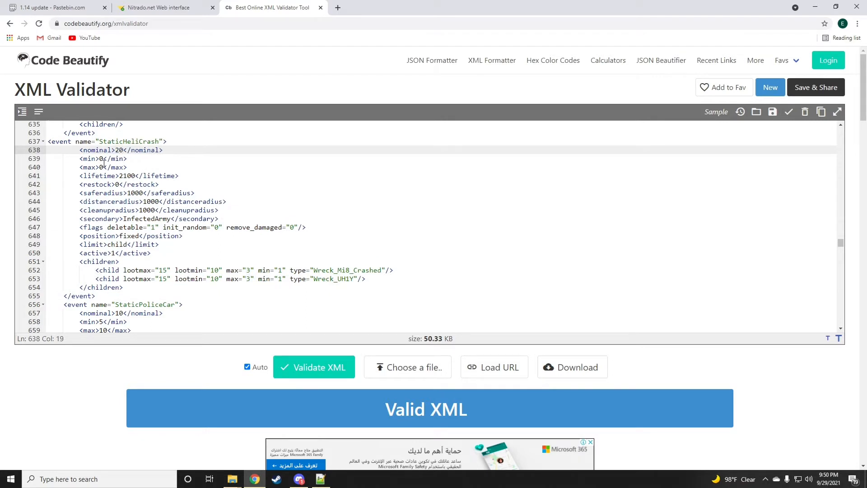
type("1")
left_click(103, 166)
type("2")
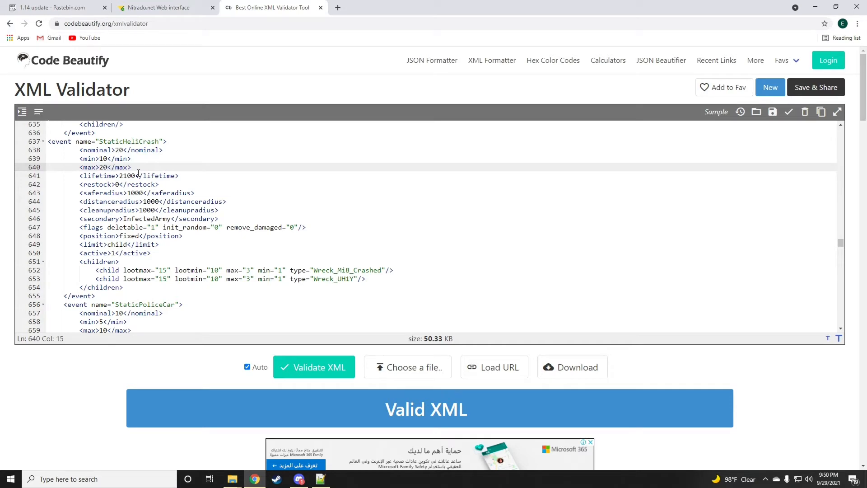
Insert the [New Entries] InfectedNBC, InfectedNBCYellow and StaticContaminatedArea events above StaticDrop and select all.
left_click(54, 8)
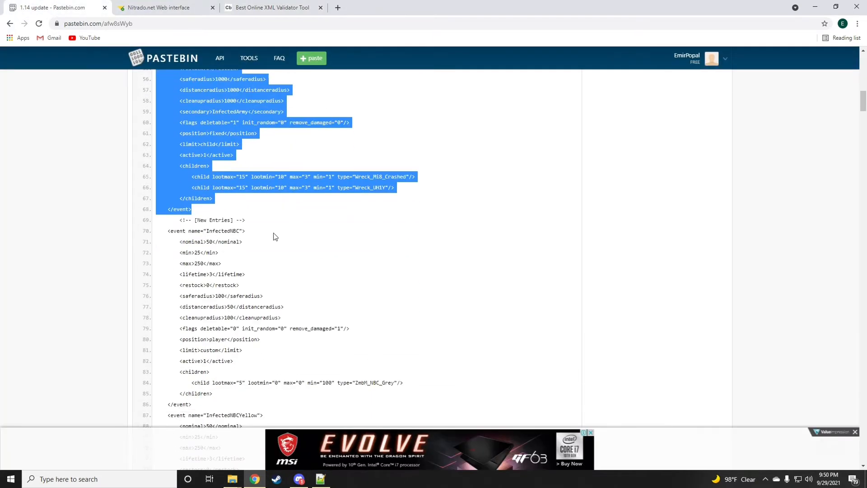
scroll("down", 3)
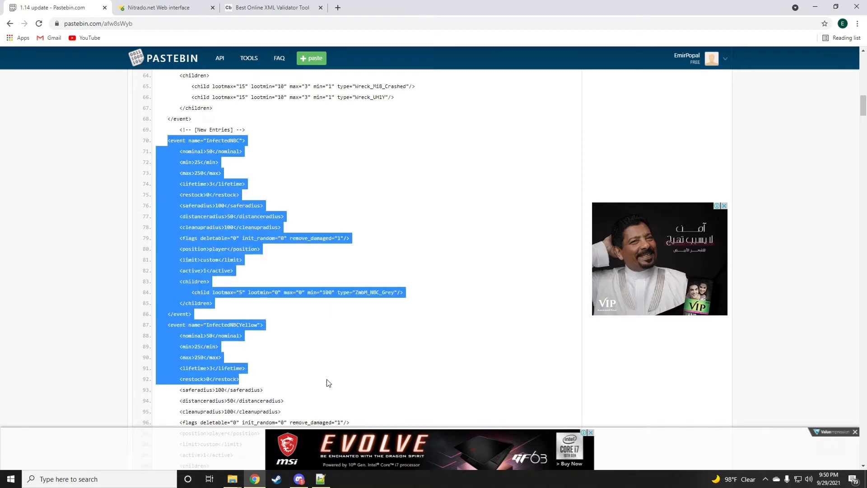
scroll("down", 3)
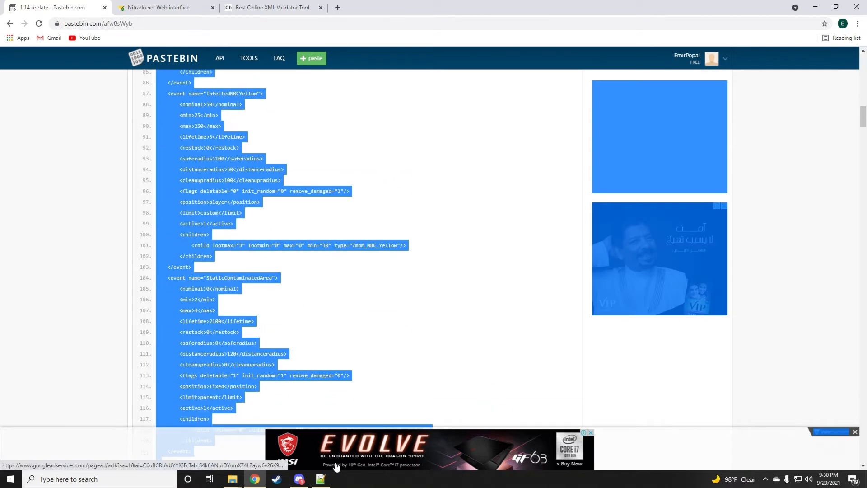
scroll("down", 3)
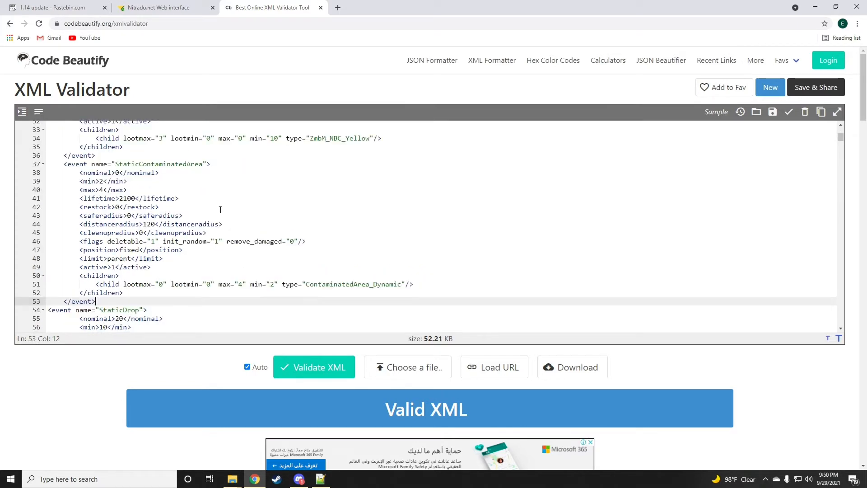
left_click(128, 181)
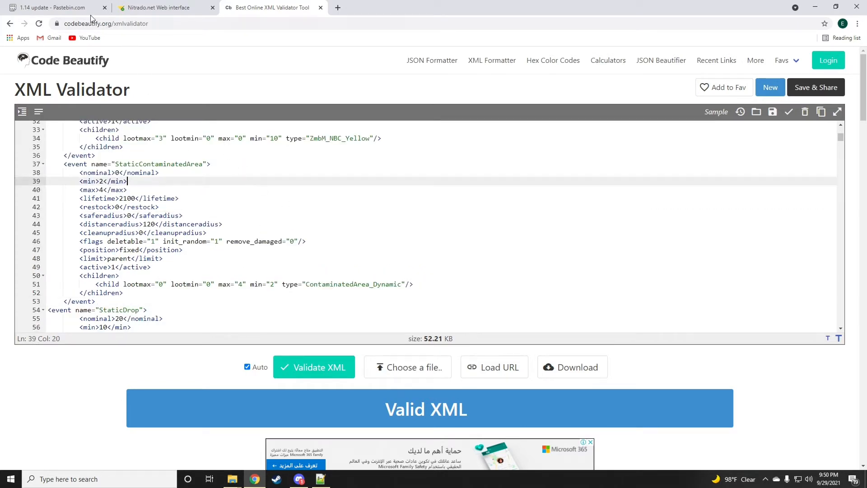
left_click(157, 206)
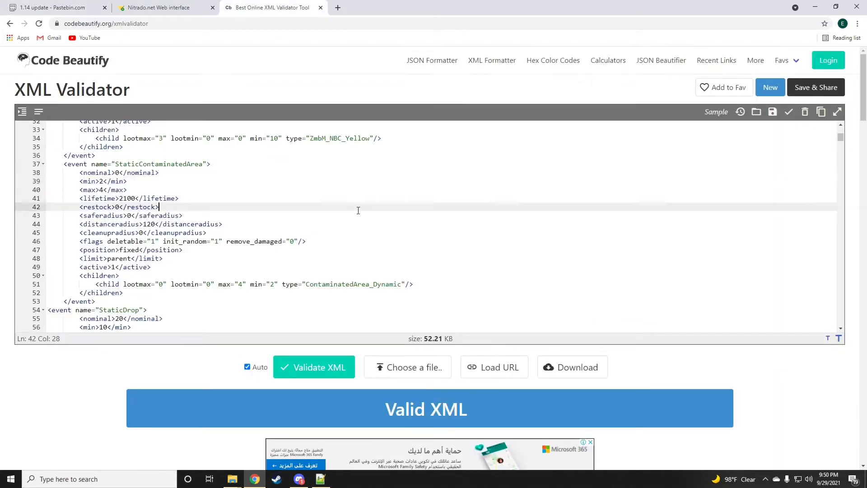
key("Ctrl+a")
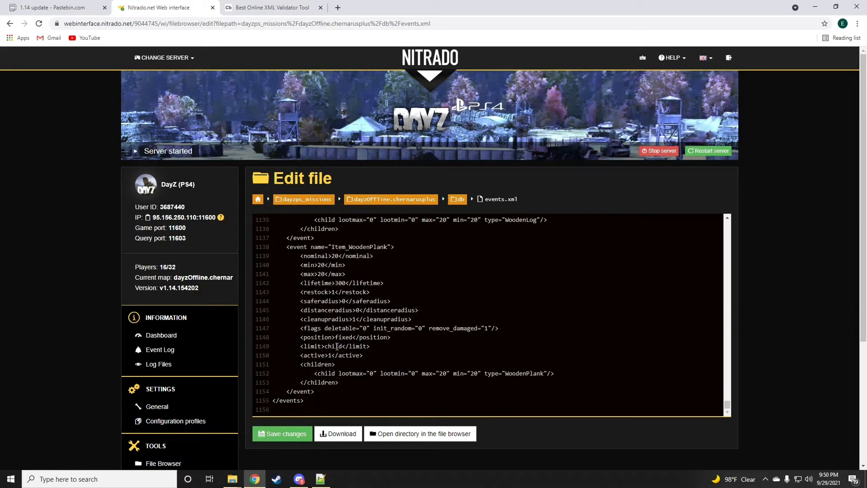
Scroll the 1.14 paste to its [types.xml] new entries (AntiChemInjector, Bitterlings, Carp).
scroll("down", 3)
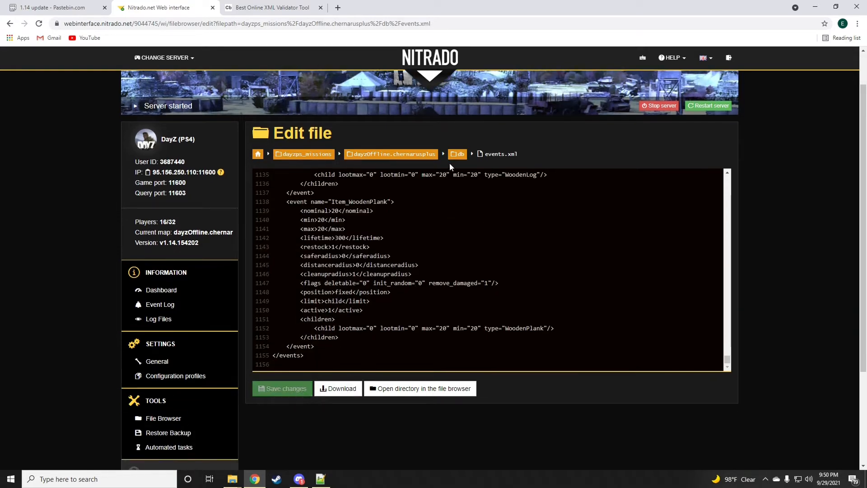
left_click(272, 7)
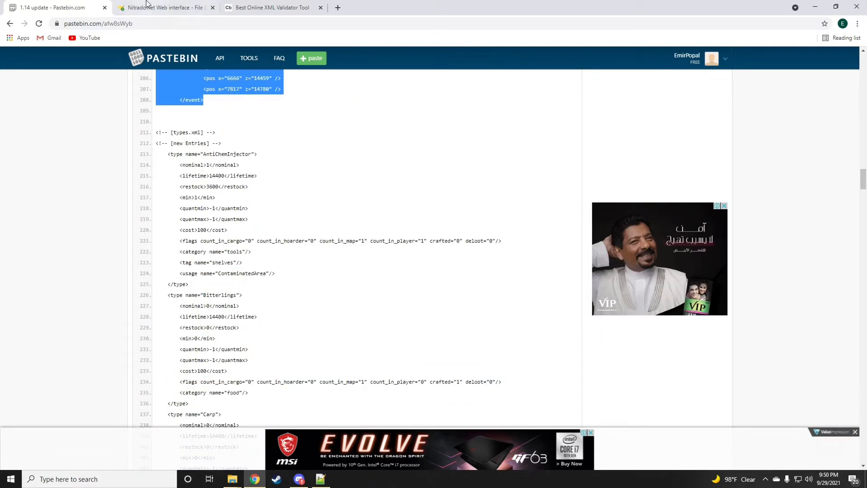
Overwrite cfgeventspawns.xml with the validated XML and save changes successfully.
left_click(166, 8)
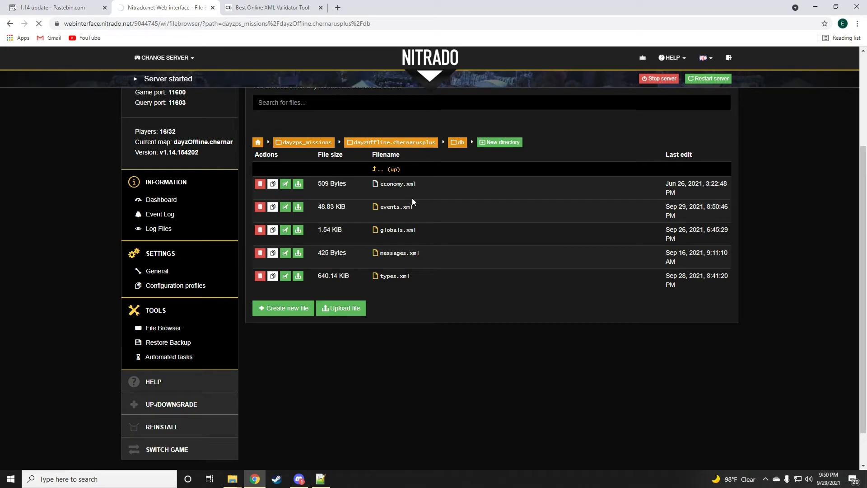
left_click(390, 142)
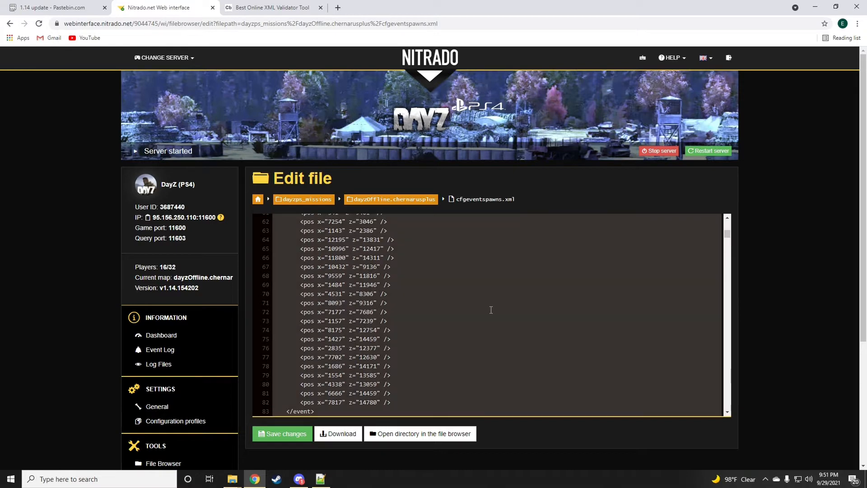
left_click(271, 8)
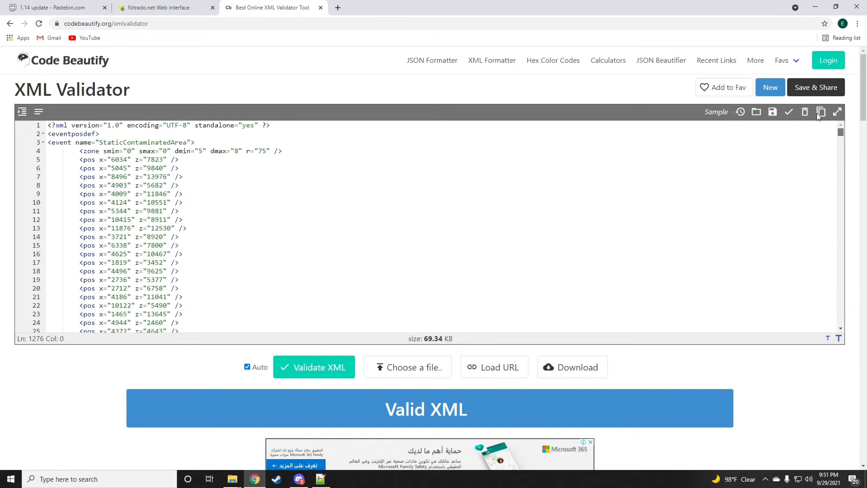
left_click(155, 7)
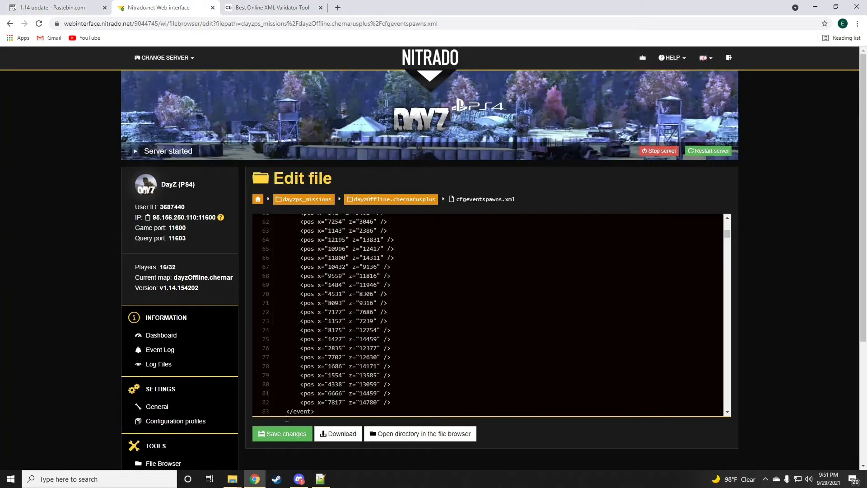
left_click(281, 434)
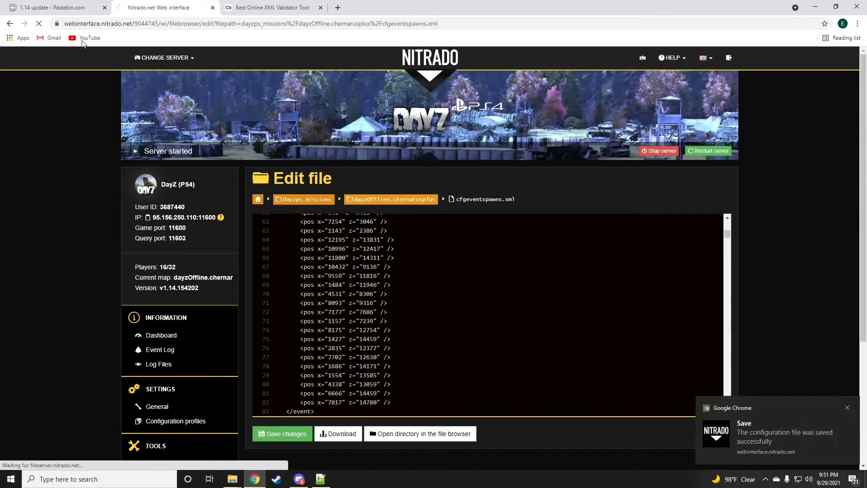
Navigate the mission folder into db and open types.xml in Nitrado's file editor.
left_click(54, 7)
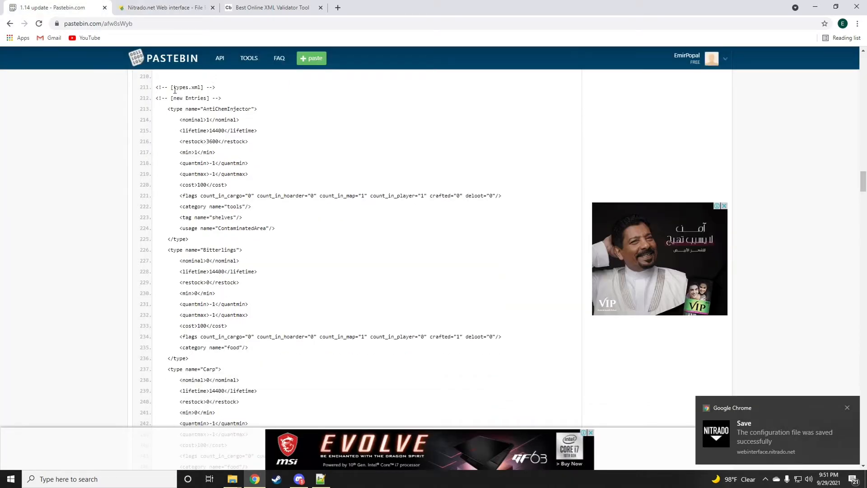
left_click(153, 7)
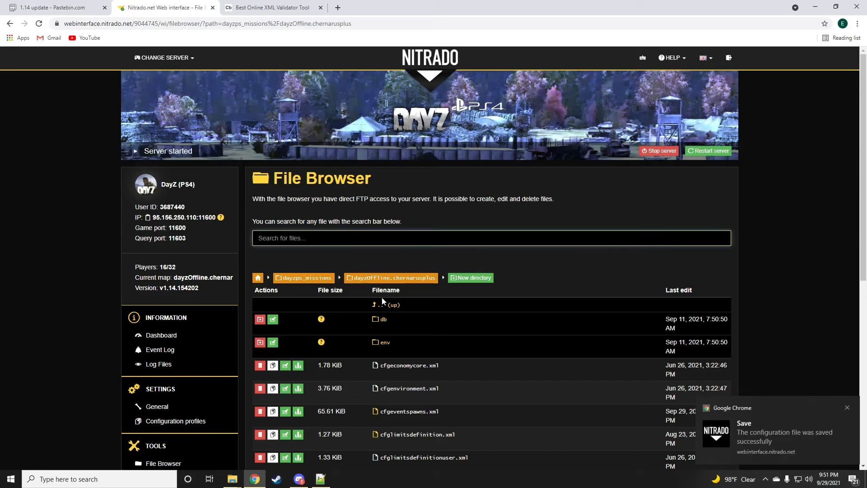
left_click(383, 320)
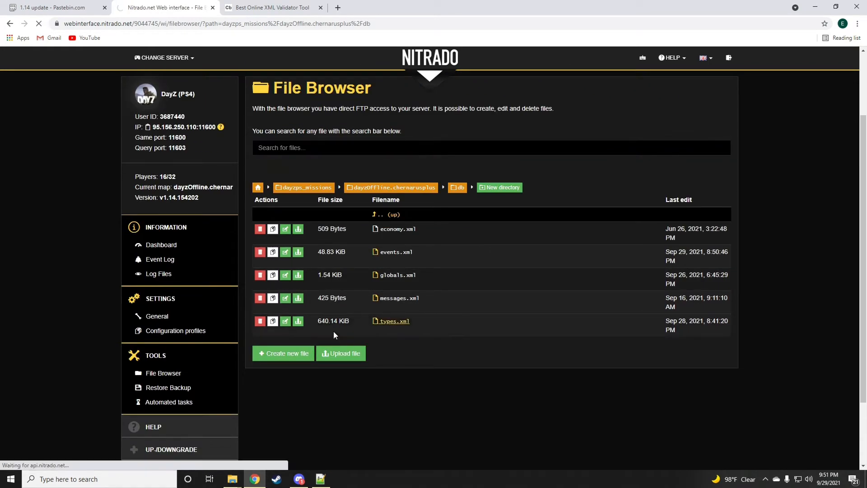
left_click(394, 320)
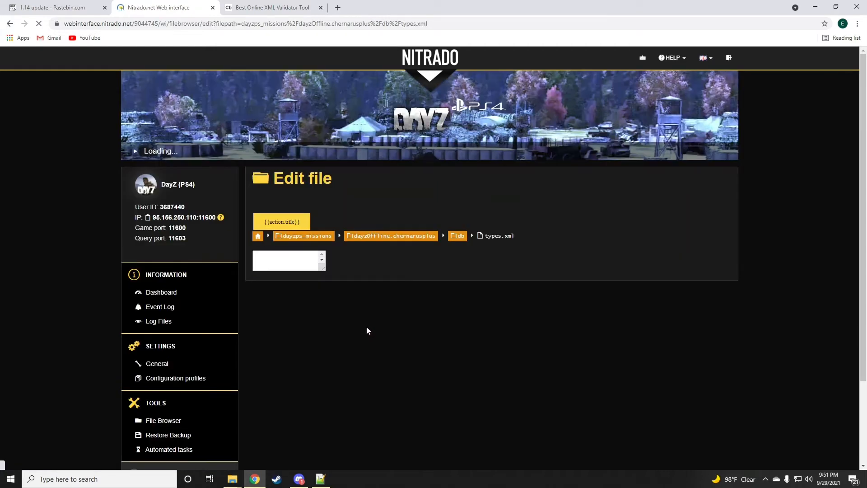
mouse_move(455, 341)
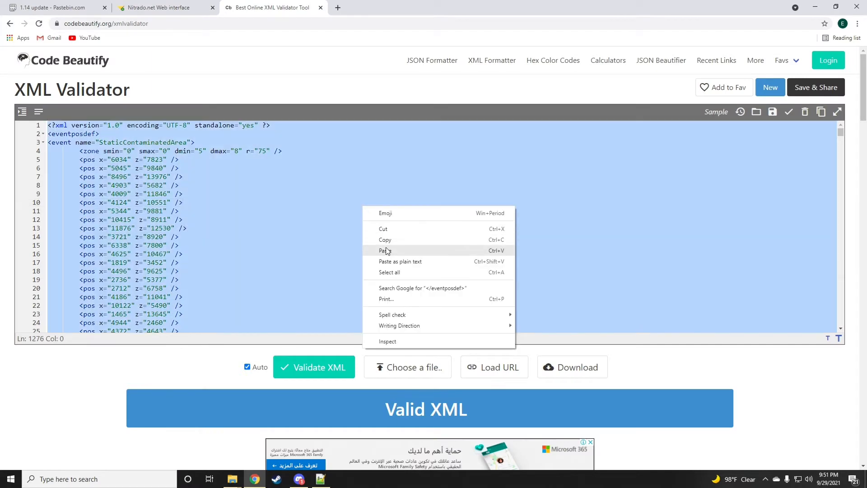
Replace the validator contents with the server's types.xml text.
left_click(54, 7)
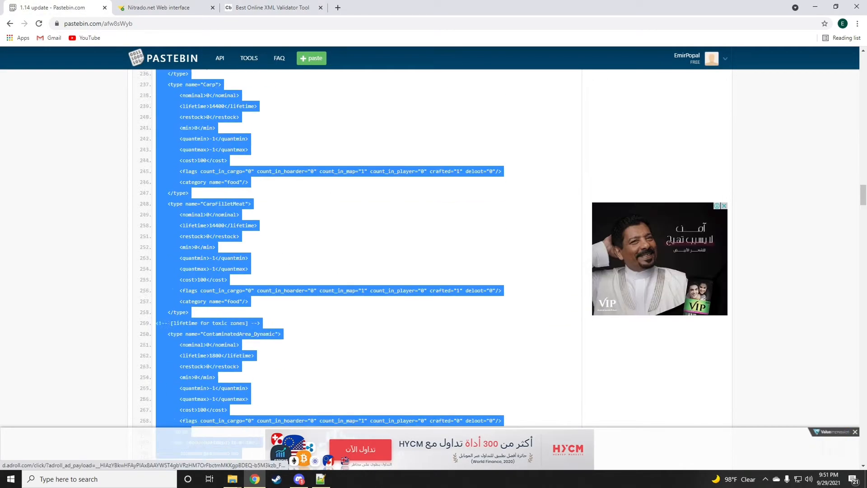
scroll("down", 3)
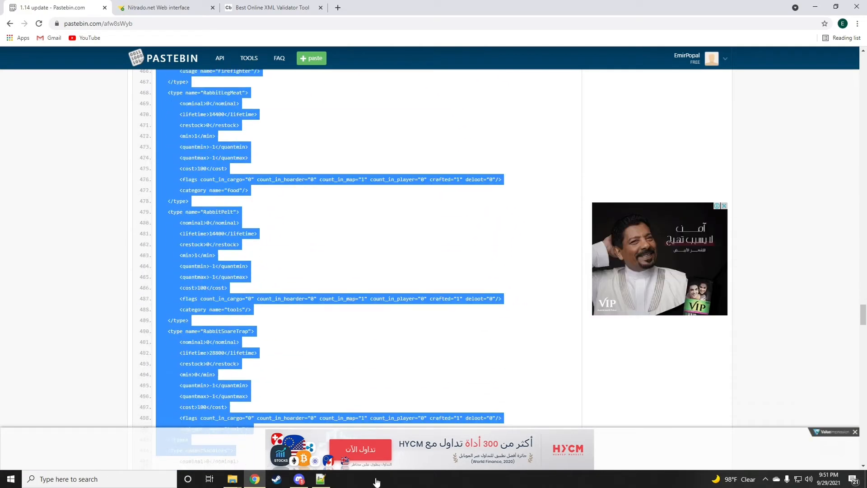
scroll("down", 3)
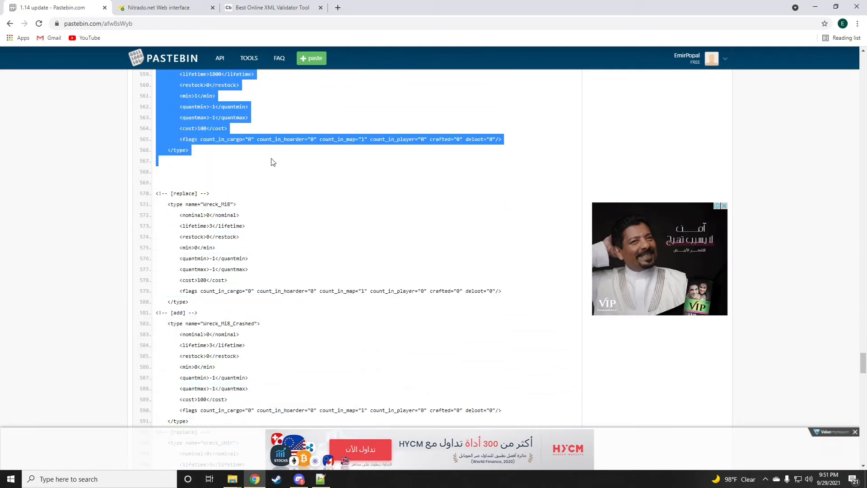
left_click(272, 7)
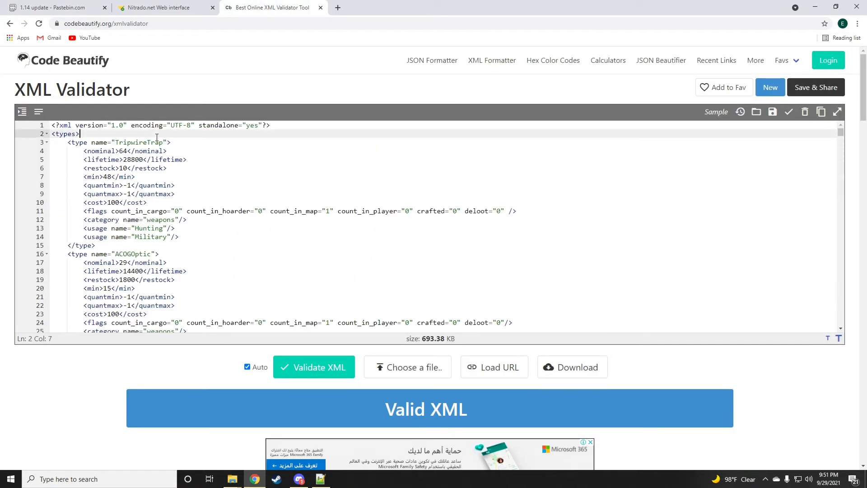
Paste the new 1.14 type entries (AntiChemInjector etc.) right after the opening <types> tag.
right_click(68, 142)
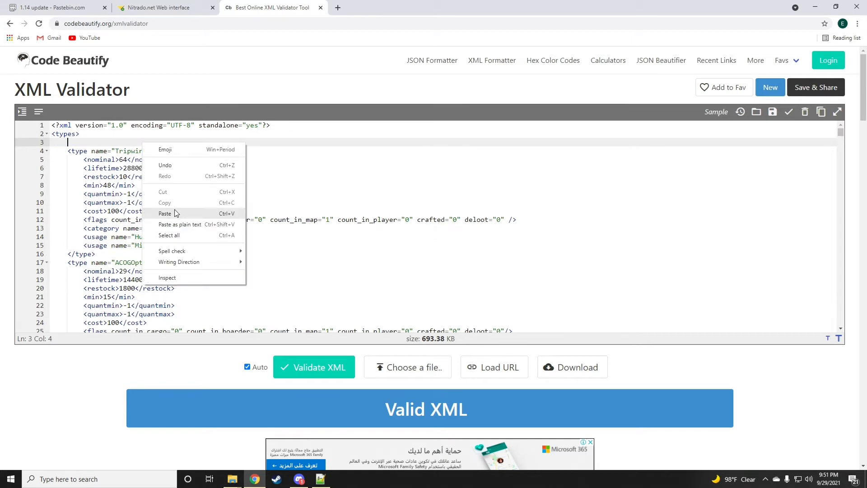
left_click(165, 213)
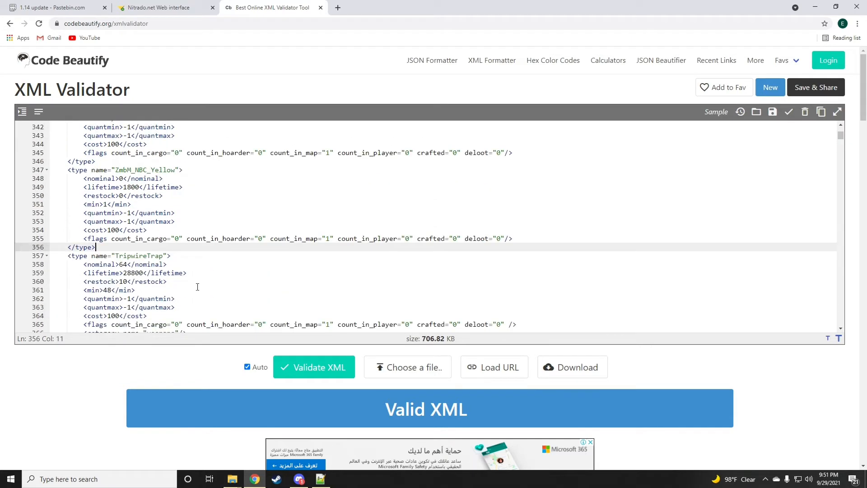
scroll("down", 3)
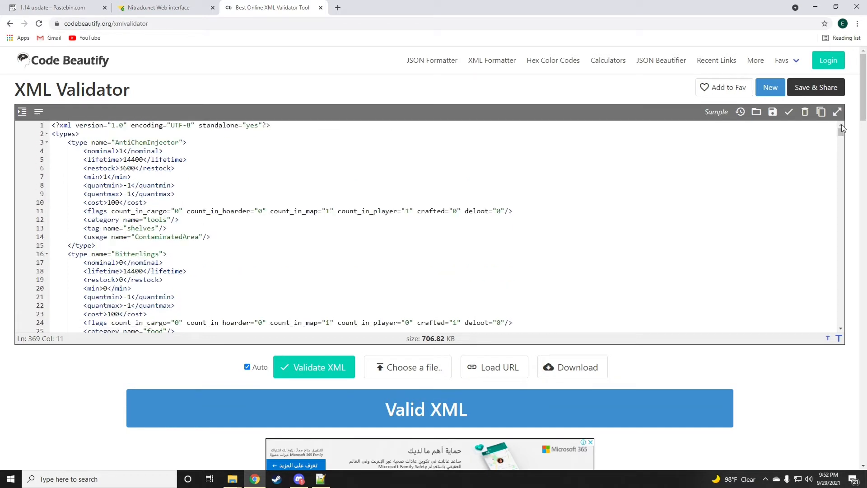
scroll("down", 3)
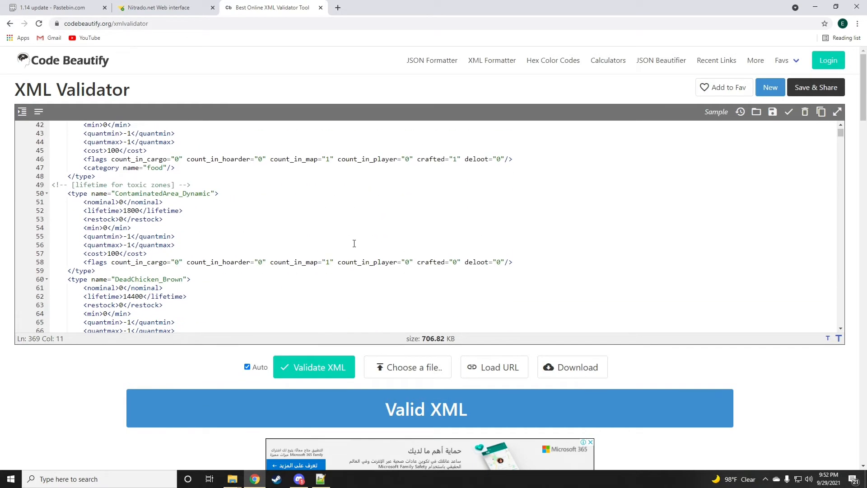
scroll("down", 3)
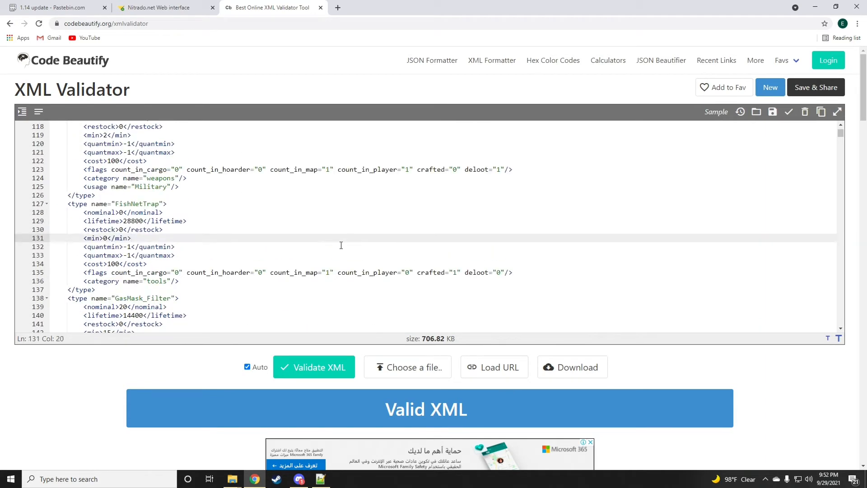
type("tri")
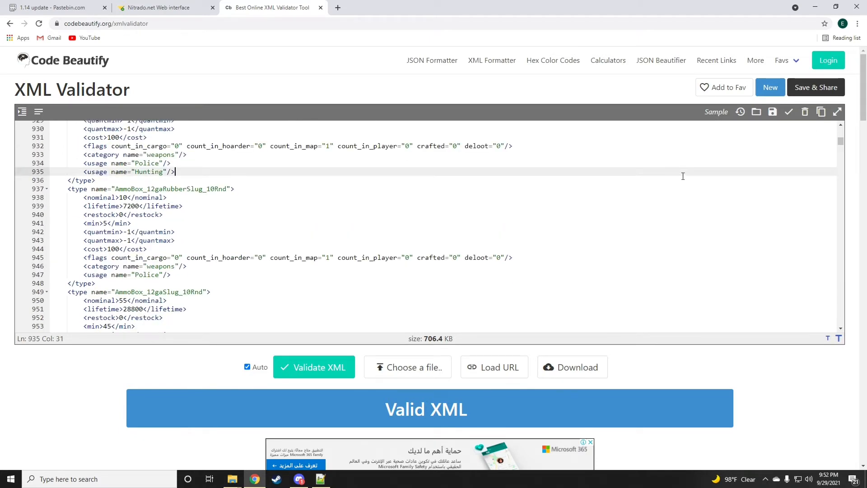
Copy the Wreck_Mi8 name from the Pastebin notes and locate it in the validator's types.xml.
left_click(50, 7)
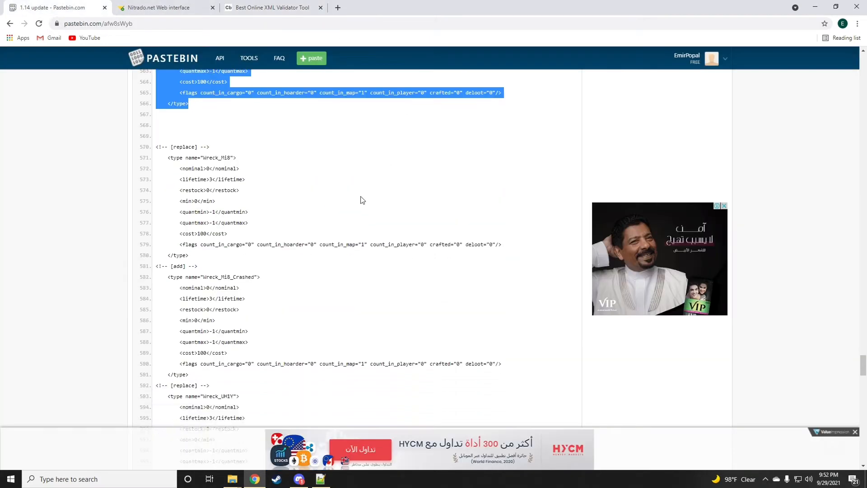
right_click(215, 113)
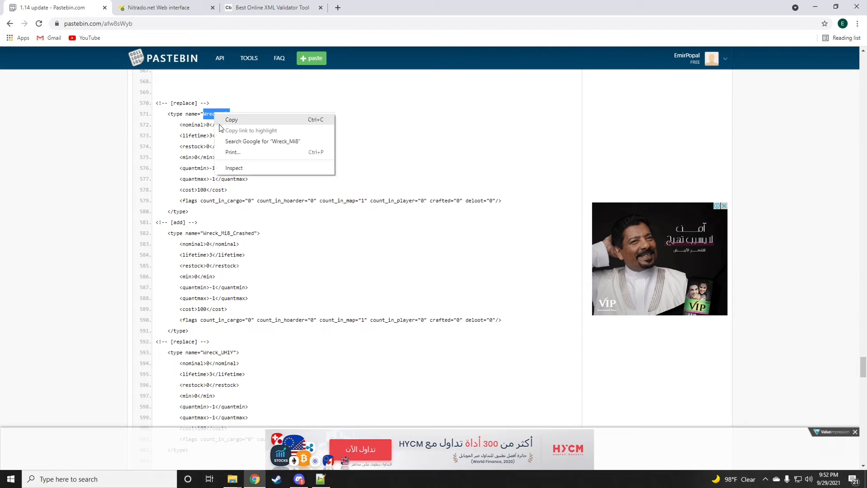
left_click(272, 7)
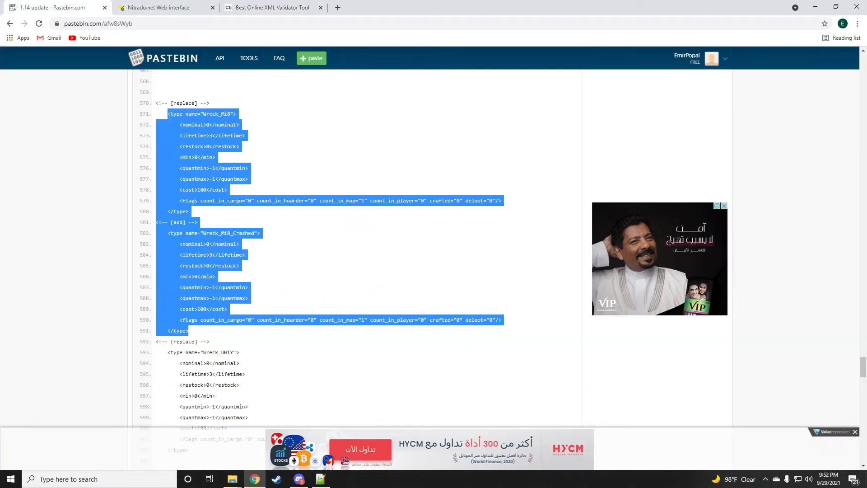
mouse_move(206, 86)
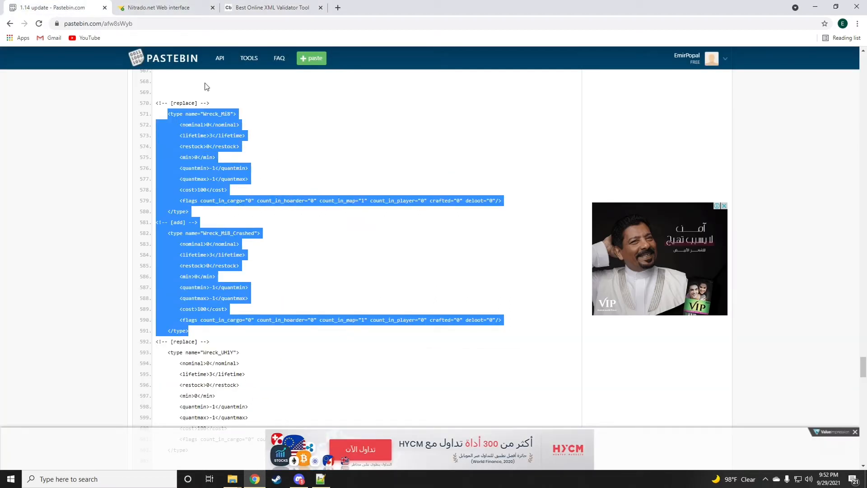
left_click(273, 7)
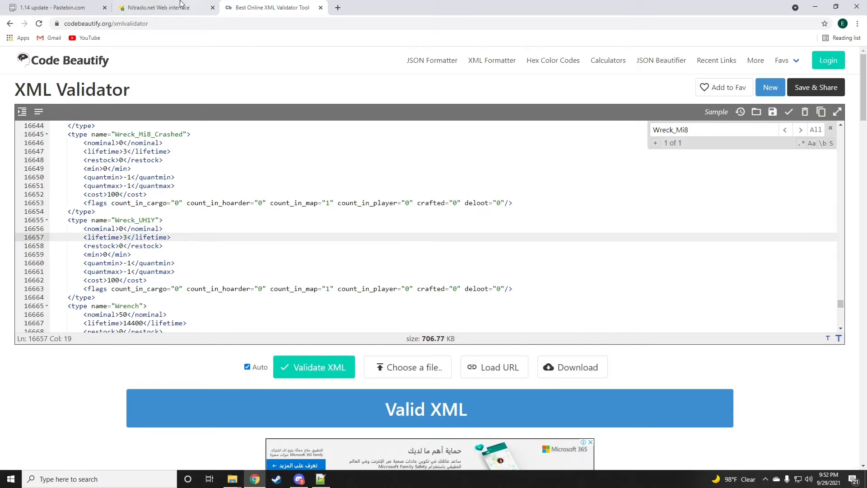
Update the Wreck_Mi8_Crashed and Wreck_UH1Y entries to match the 1.14 paste, keeping Valid XML.
left_click(49, 7)
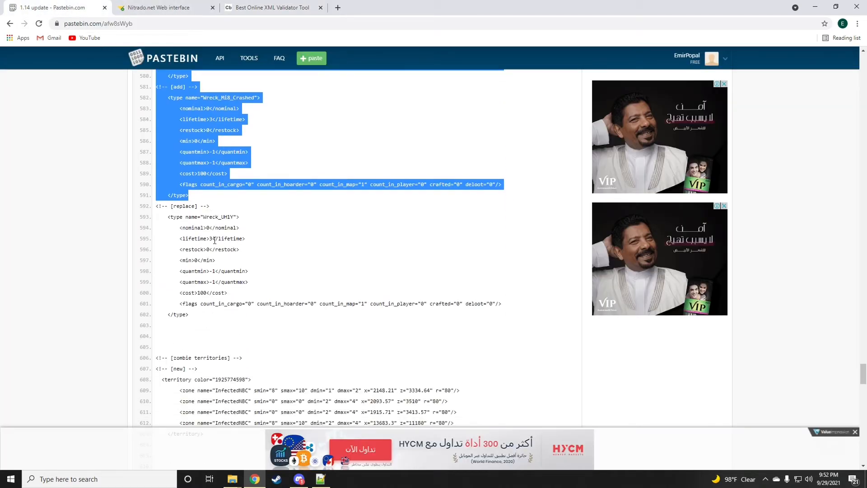
scroll("down", 3)
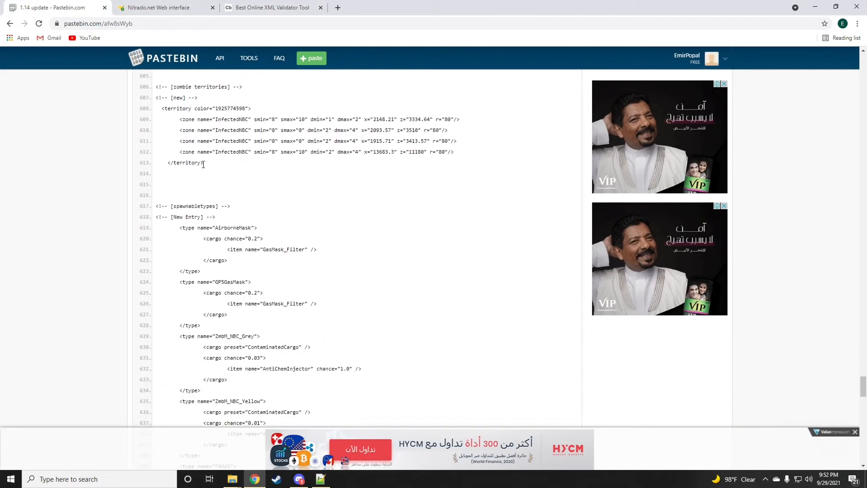
left_click(279, 7)
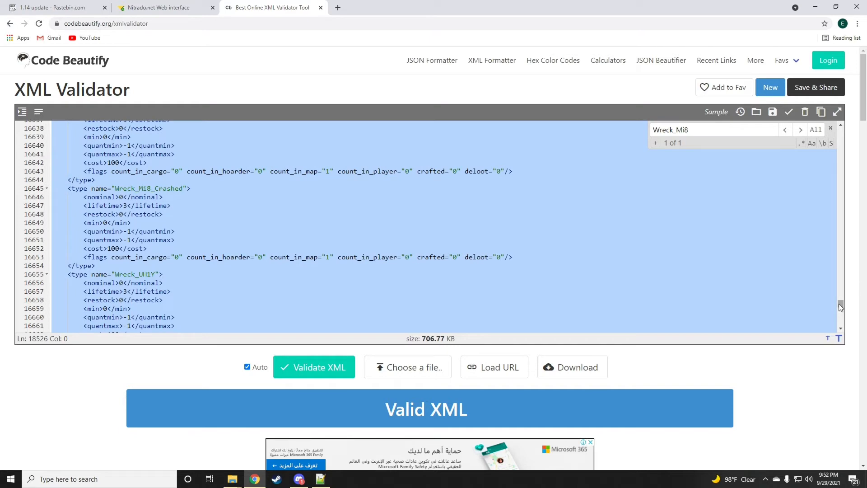
scroll("down", 3)
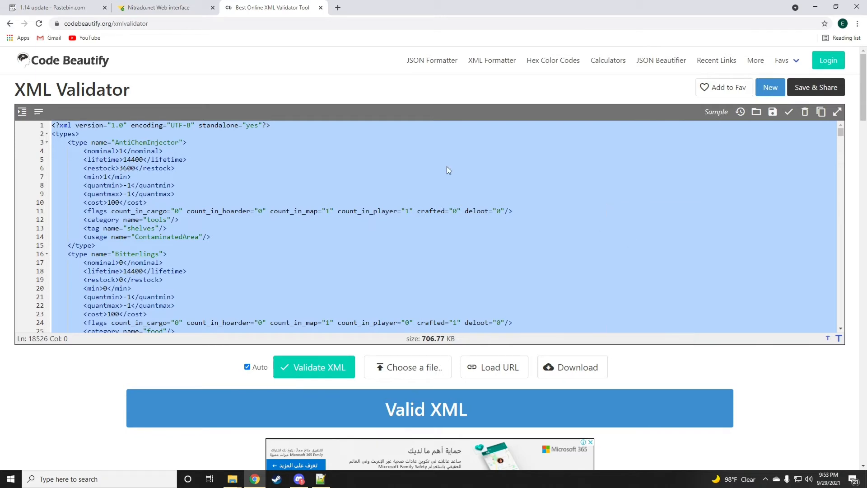
Save the validated contents into the server's types.xml and return to the 1.14 paste.
left_click(155, 7)
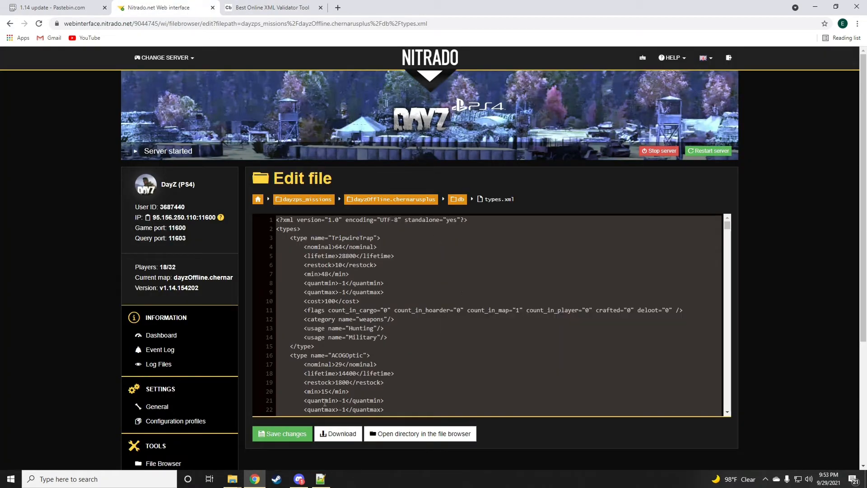
scroll("down", 3)
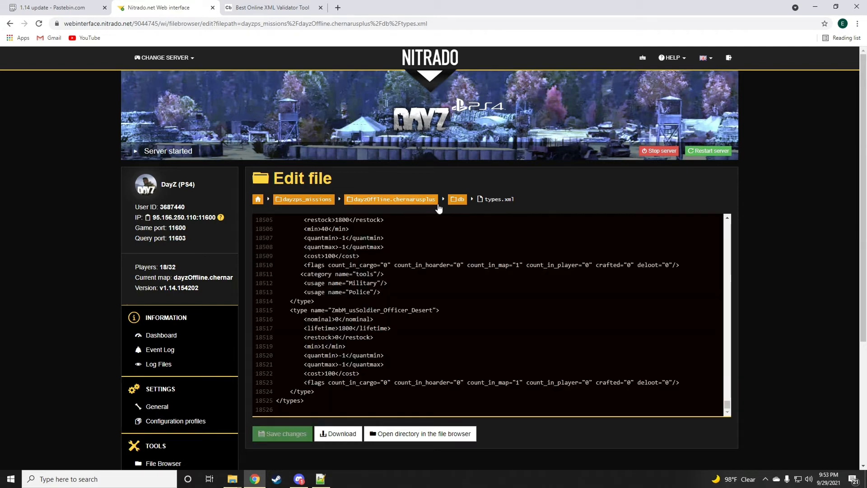
left_click(282, 434)
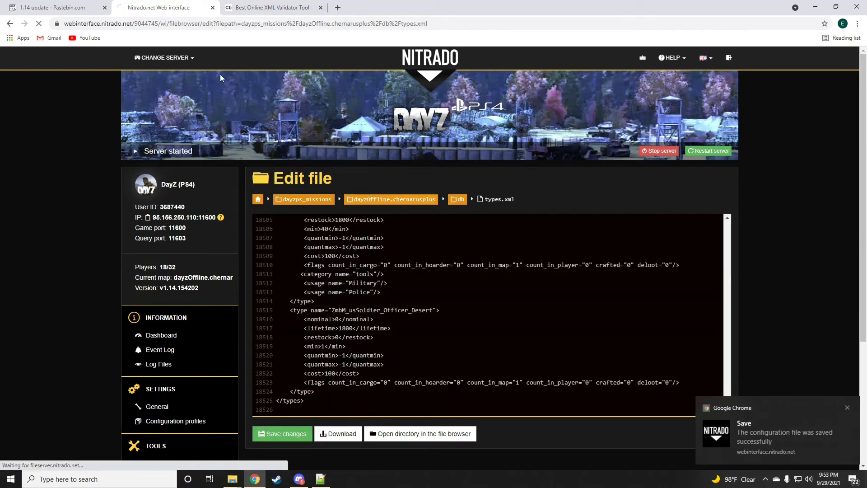
left_click(49, 8)
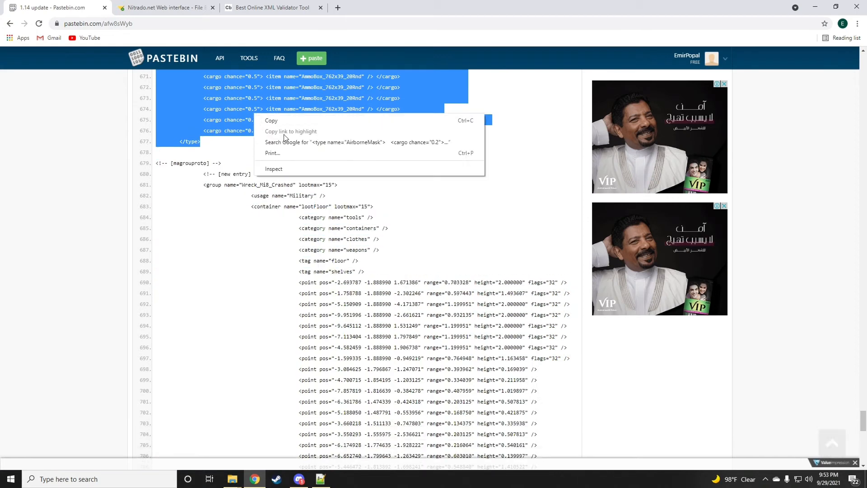
Open cfgspawnabletypes.xml in the Nitrado editor and select all of its text.
left_click(164, 7)
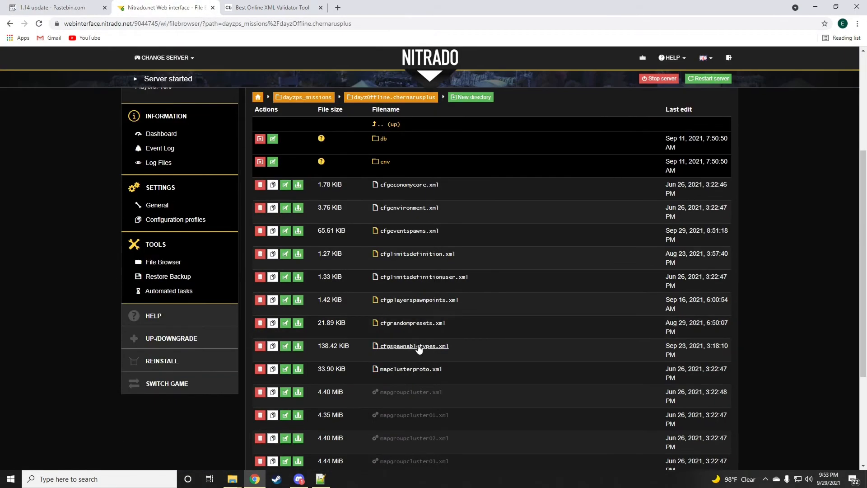
left_click(414, 346)
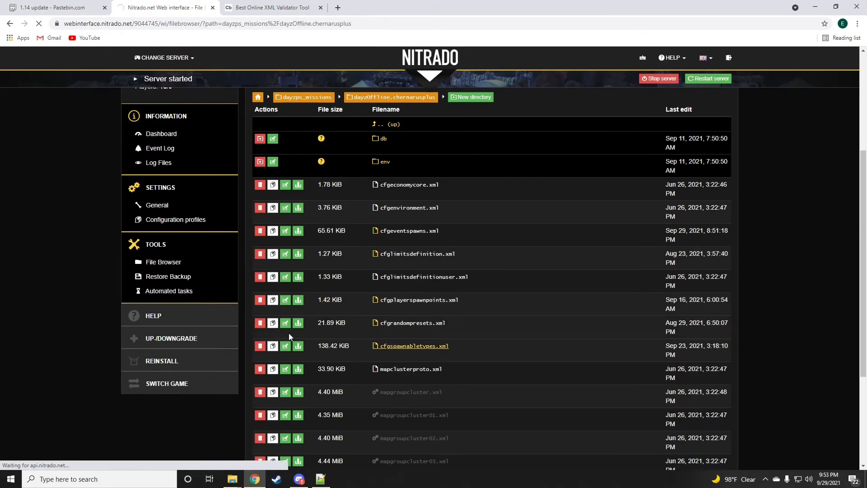
left_click(414, 345)
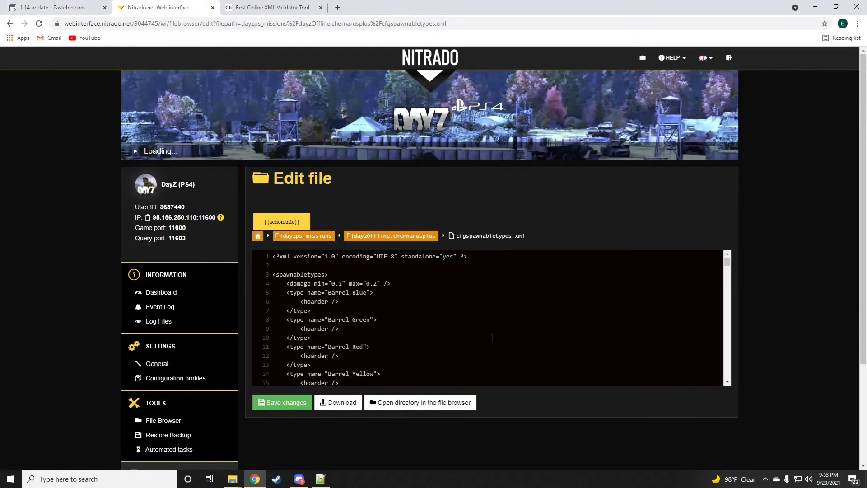
right_click(492, 338)
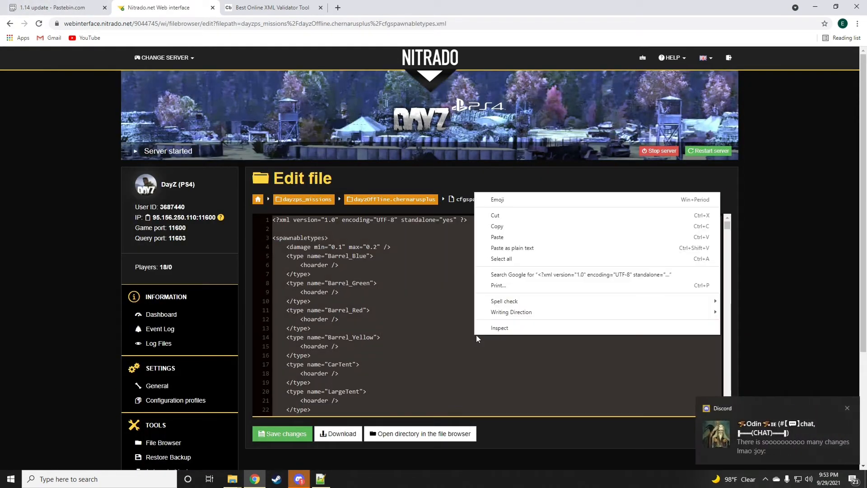
left_click(746, 345)
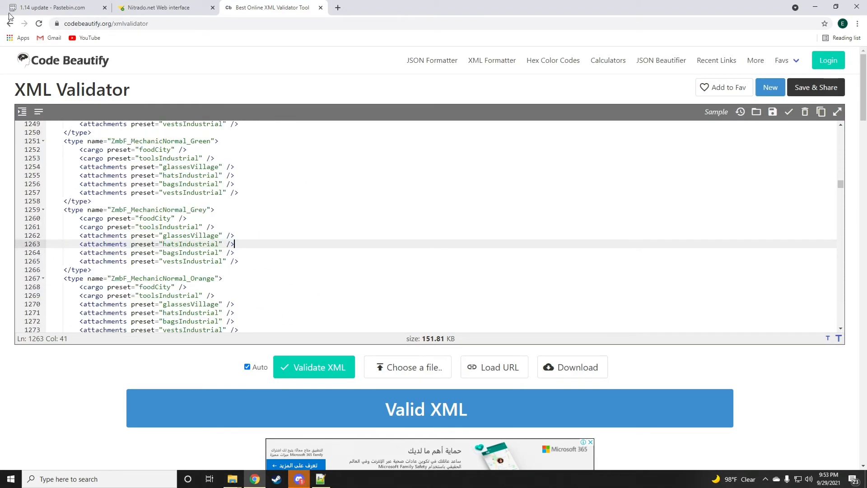
Bring the ZmbM_NBC_Grey and ZmbM_NBC_Yellow zombie entries from the paste into the validator copy.
left_click(49, 7)
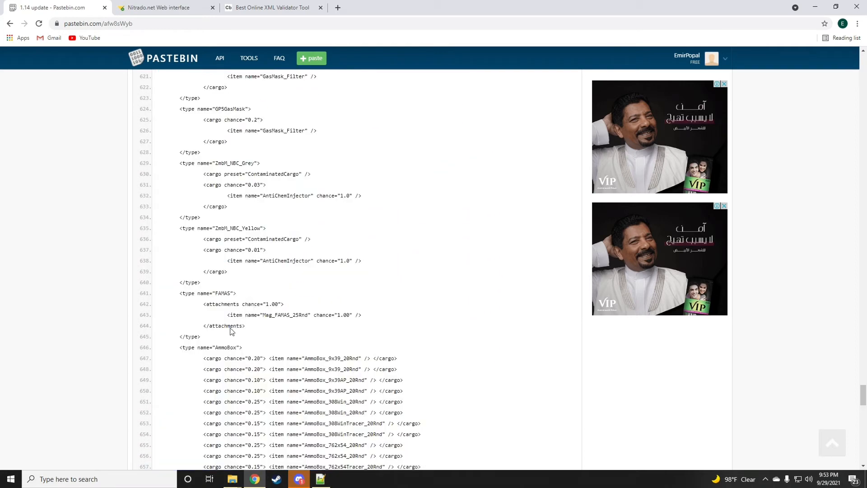
left_click_drag(178, 163, 201, 282)
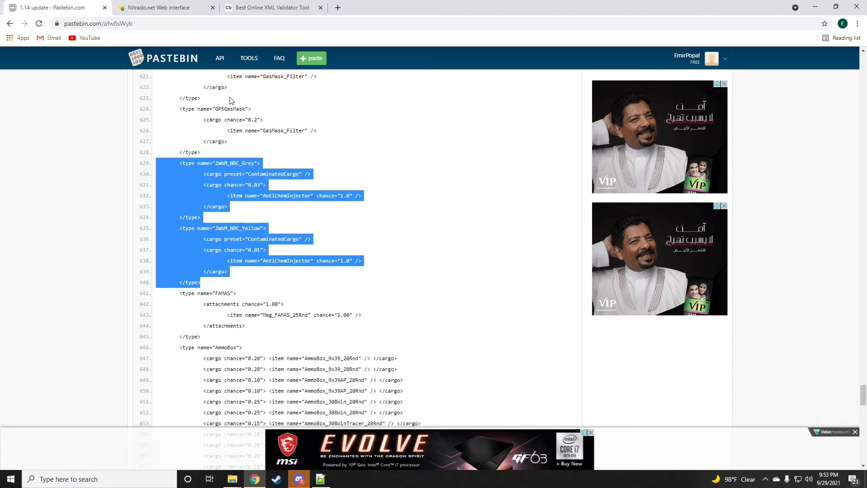
left_click(271, 7)
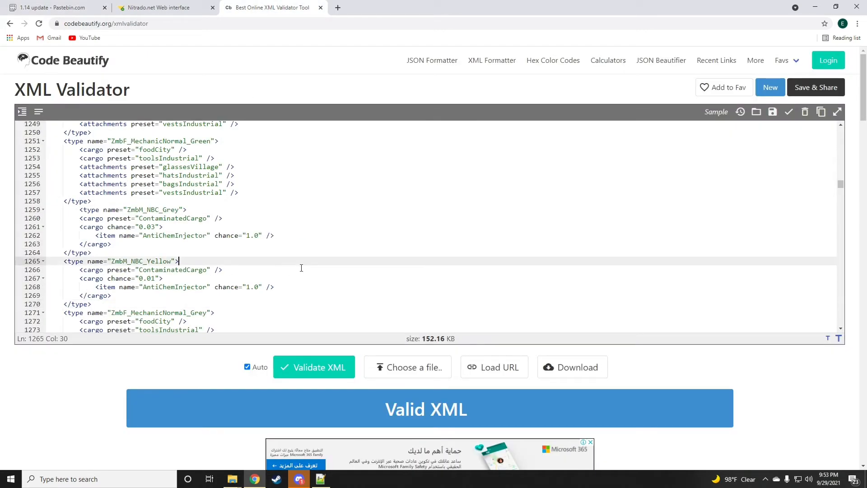
type("we")
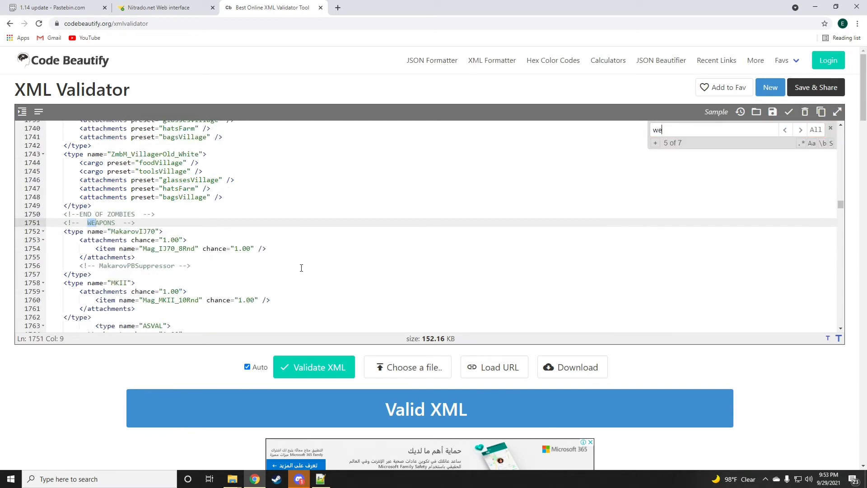
left_click(54, 7)
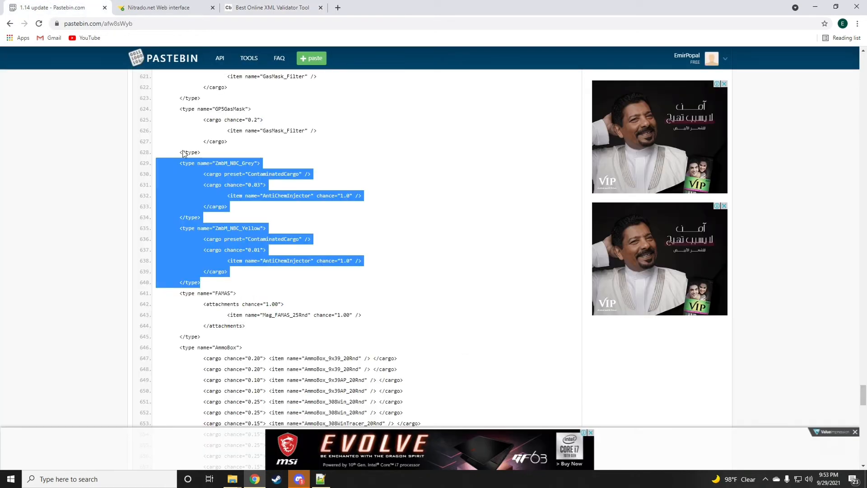
mouse_move(190, 311)
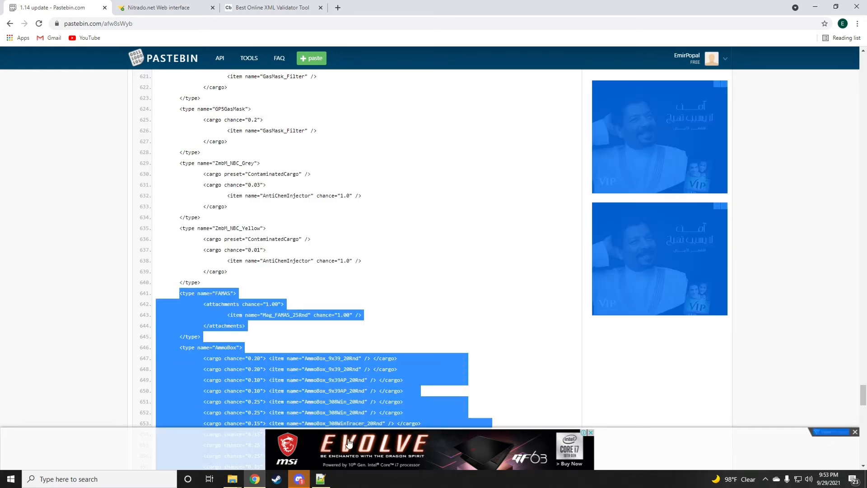
scroll("down", 3)
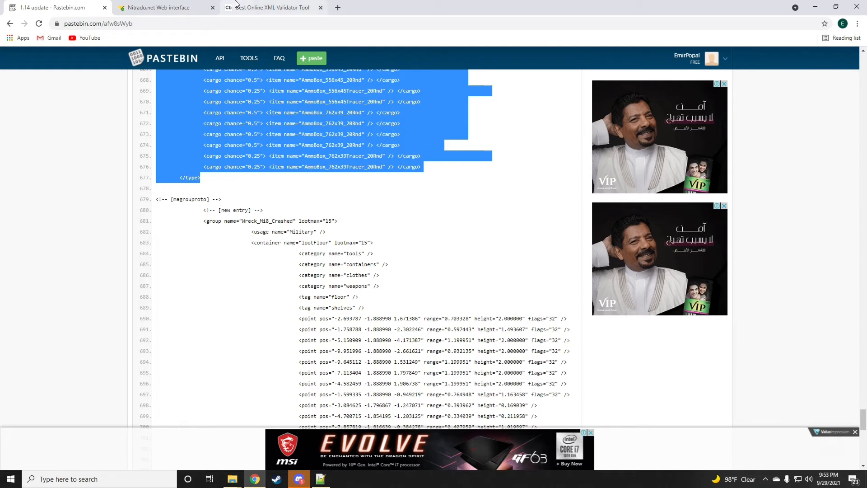
Add the AirborneMask and GP5GasMask entries above FAMAS and select the whole merged text.
left_click(273, 7)
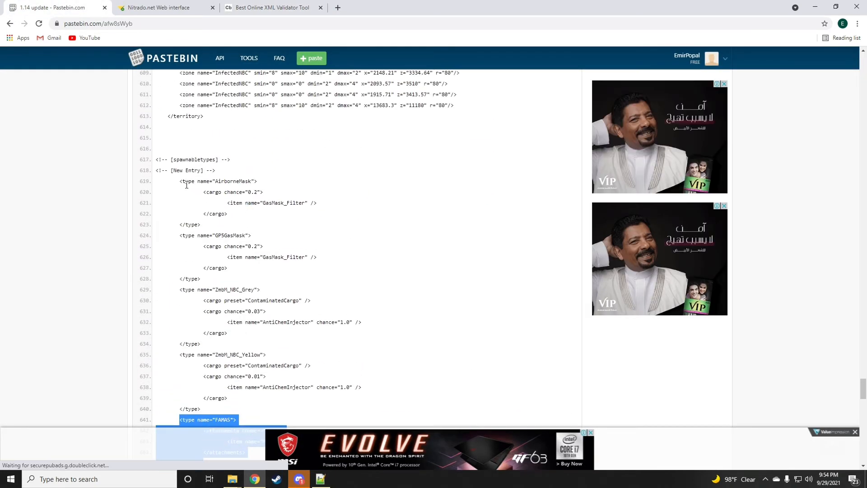
right_click(223, 246)
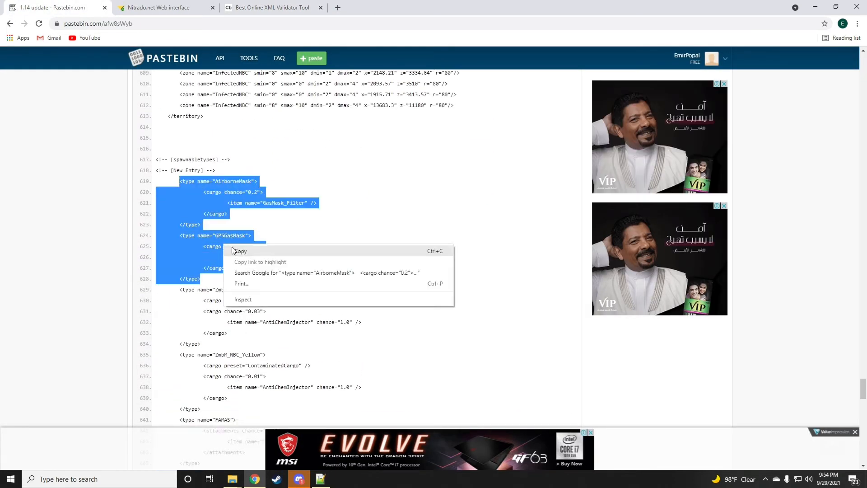
left_click(279, 7)
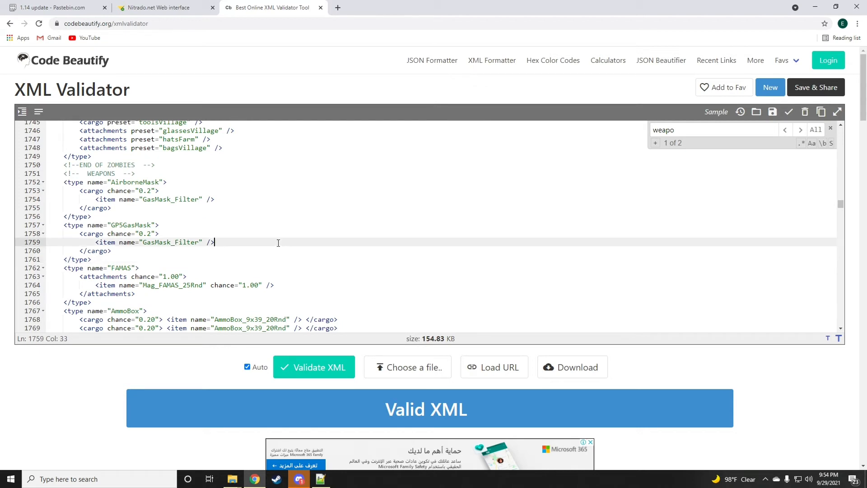
key("ctrl+a")
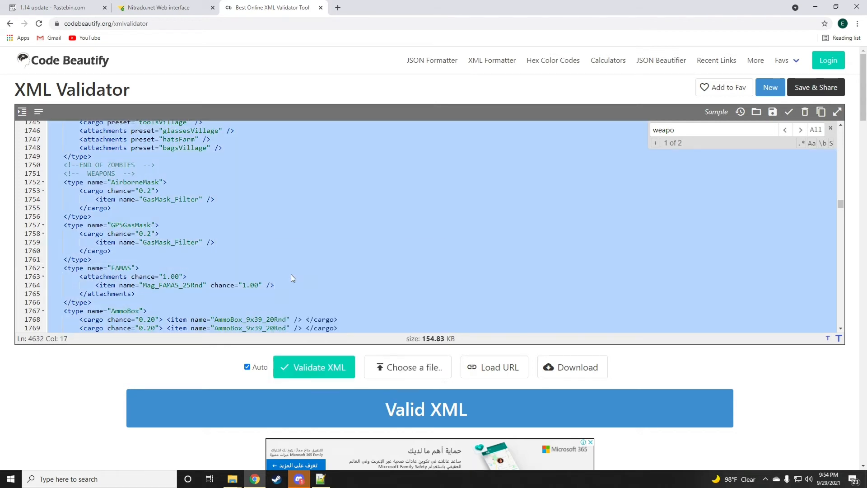
mouse_move(174, 58)
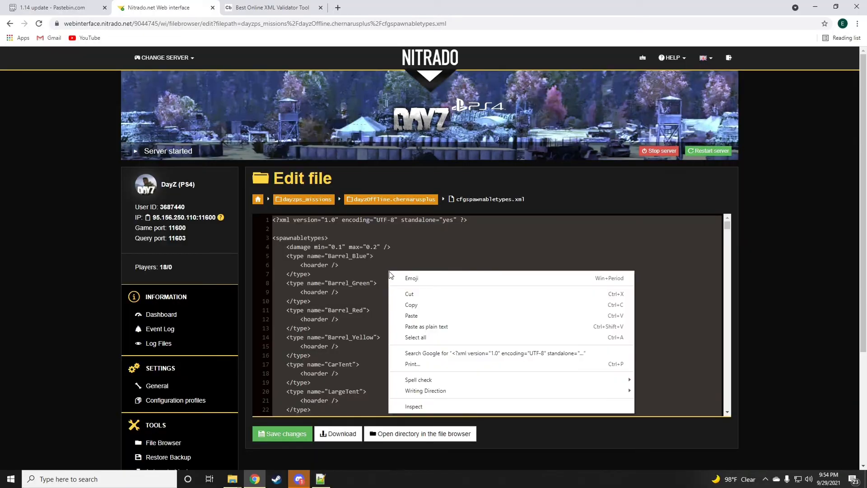
Paste the merged contents into cfgspawnabletypes.xml, save it, and move to the mapgroupproto entry.
left_click(394, 284)
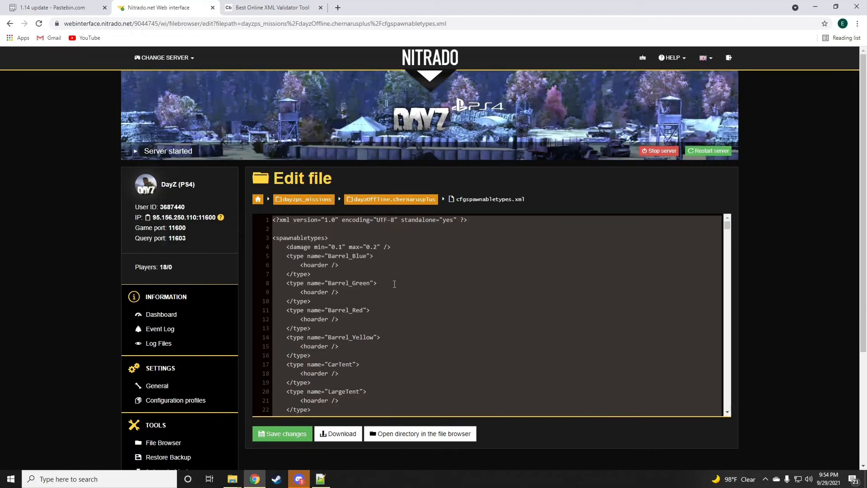
left_click(282, 433)
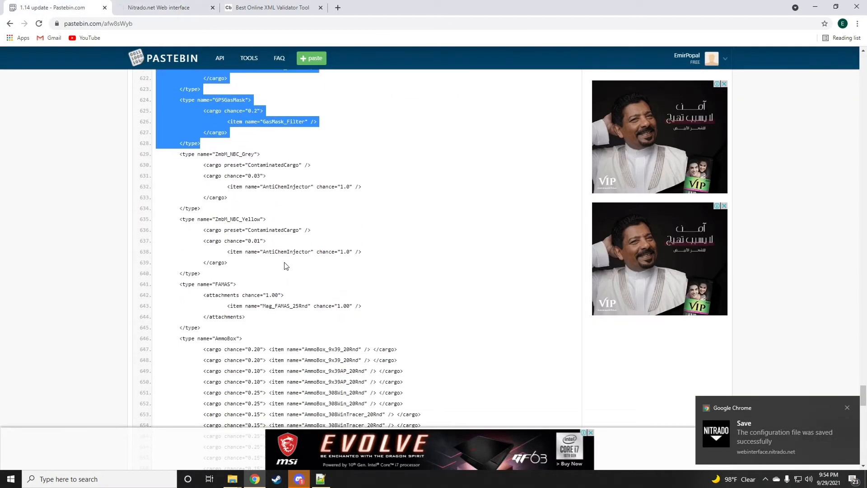
scroll("down", 3)
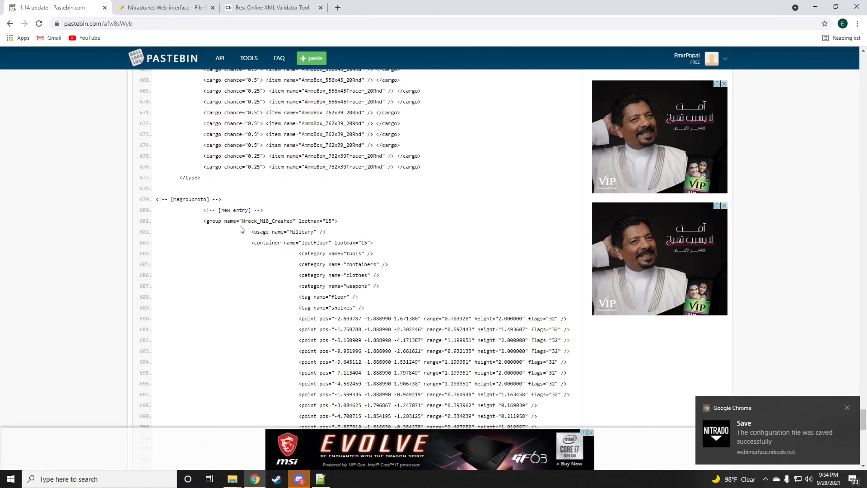
Download mapgroupproto.xml from the chernarusplus mission folder's file list.
left_click(162, 7)
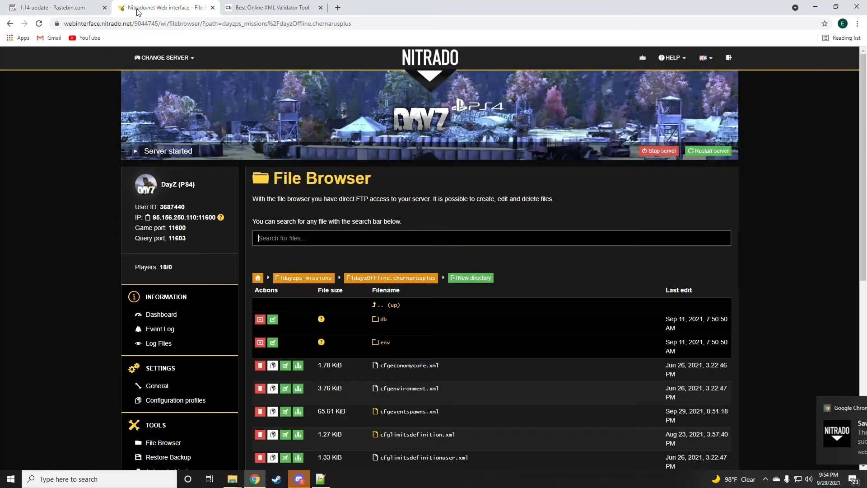
scroll("down", 3)
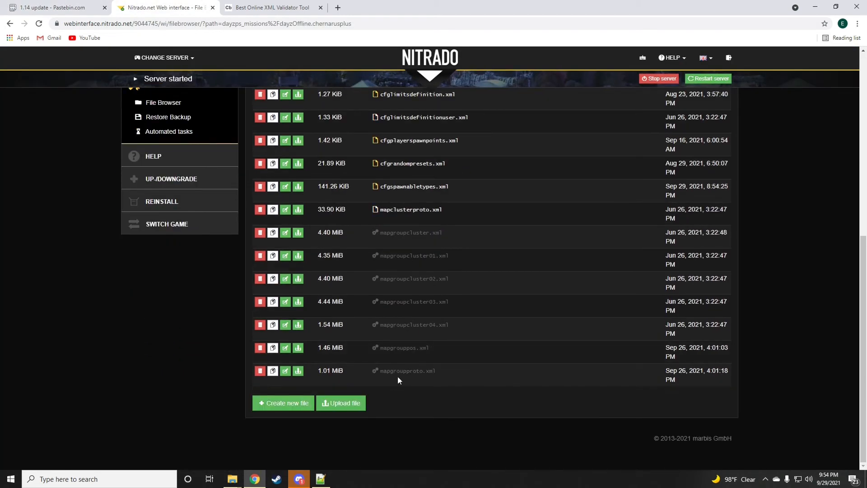
mouse_move(435, 363)
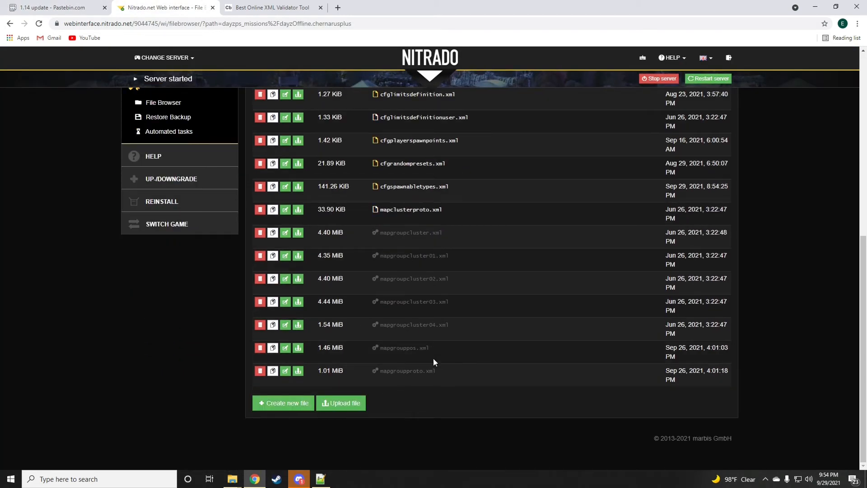
mouse_move(429, 361)
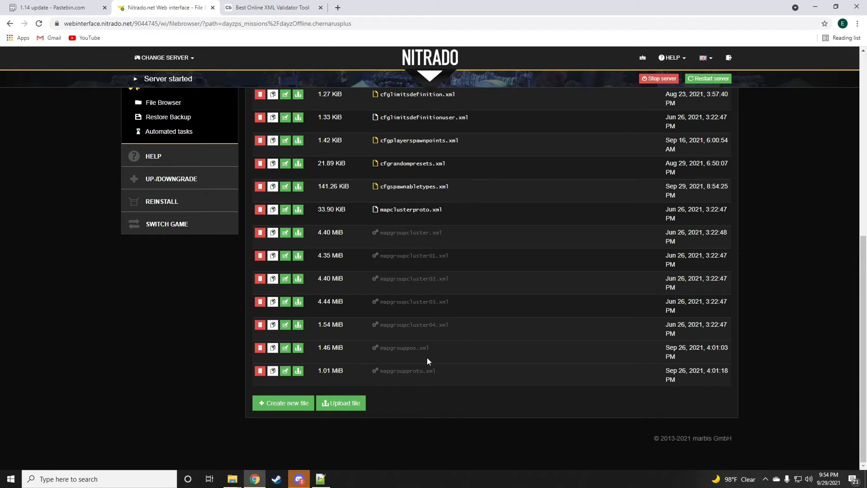
mouse_move(407, 361)
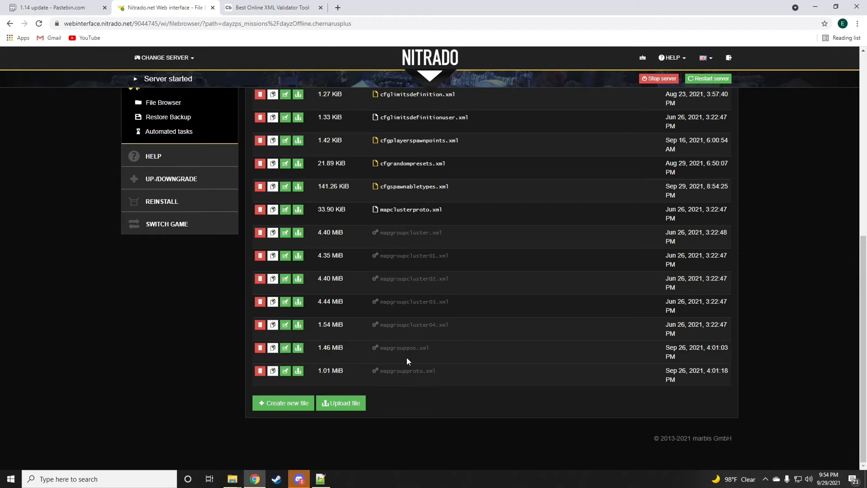
mouse_move(313, 382)
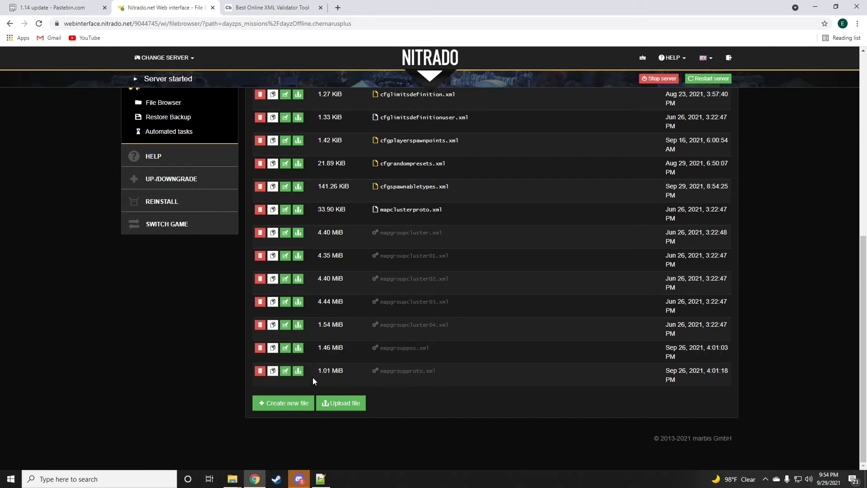
mouse_move(298, 371)
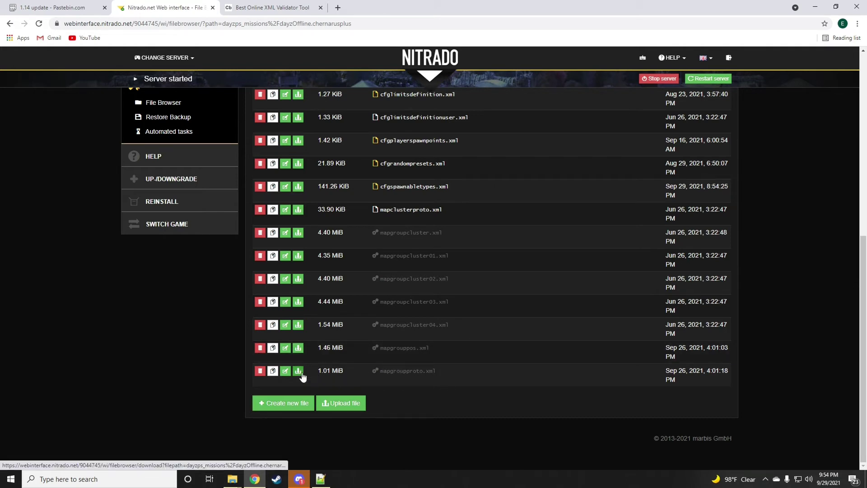
left_click(298, 370)
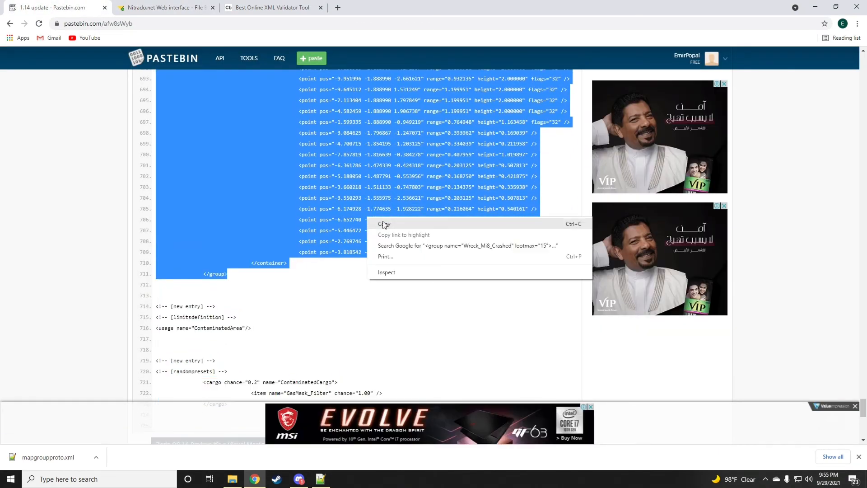
Copy the Wreck_Mi8_Crashed group into the validator's mapgroupproto and confirm Valid XML.
left_click(384, 224)
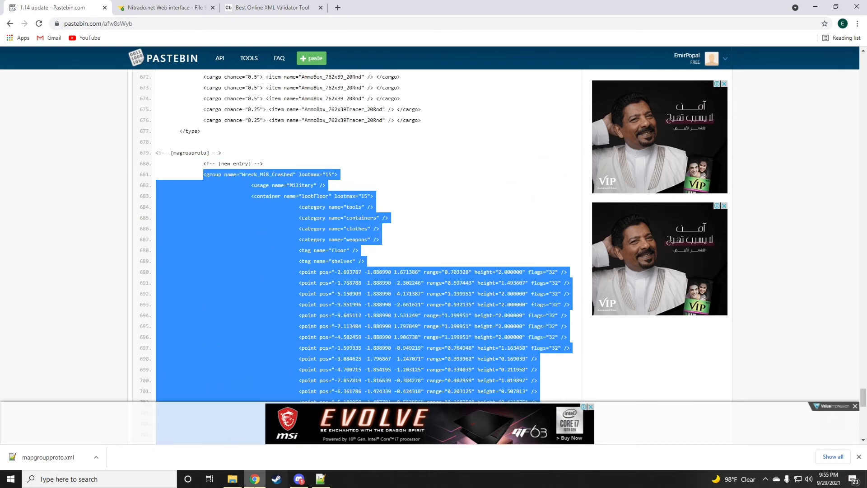
left_click(320, 479)
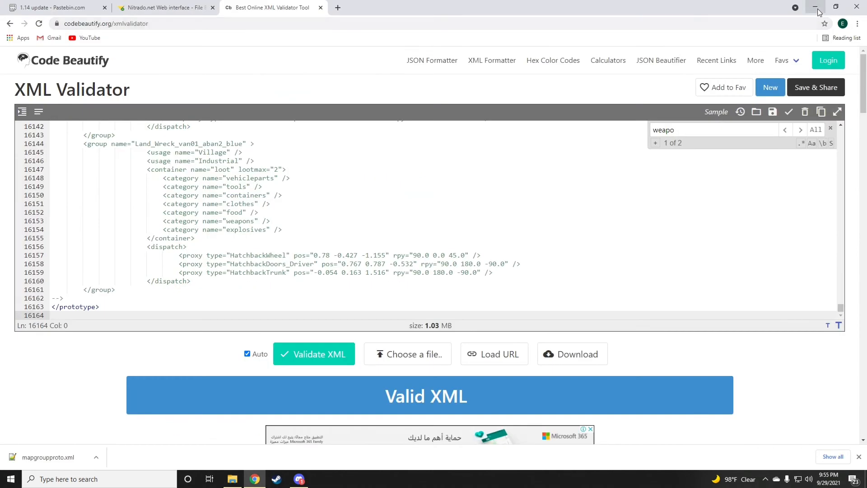
left_click(164, 7)
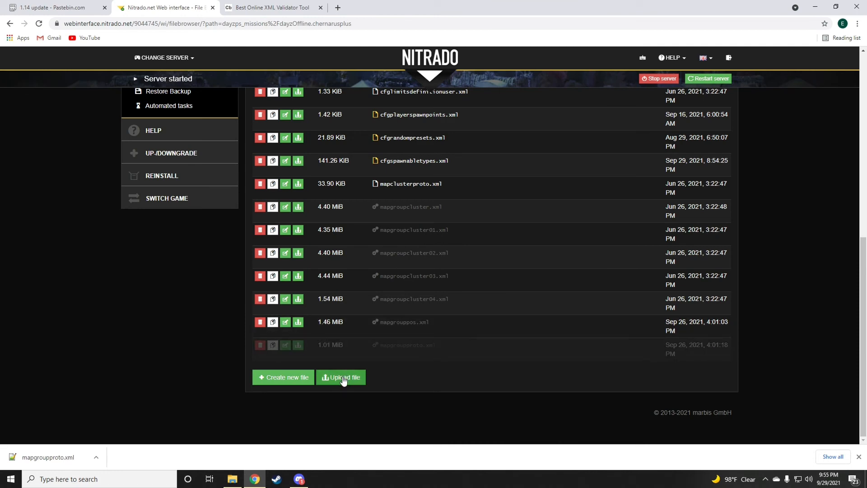
Upload the edited mapgroupproto file from the Desktop, replacing the server copy.
left_click(342, 377)
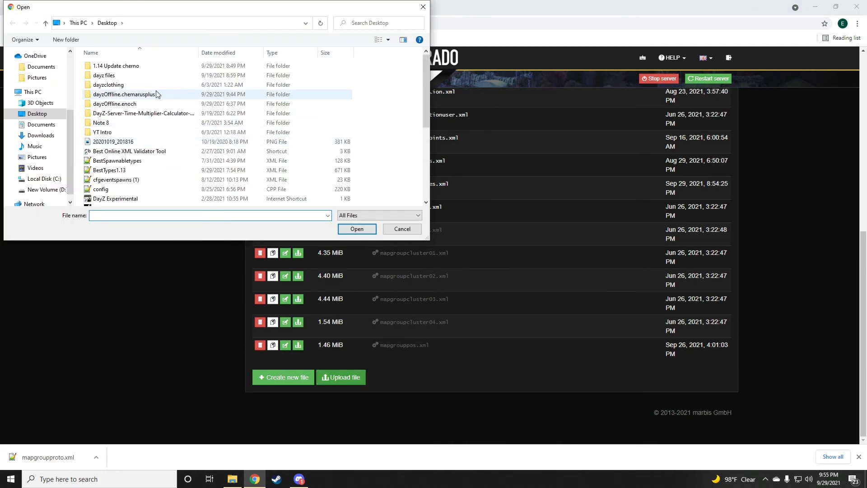
scroll("down", 3)
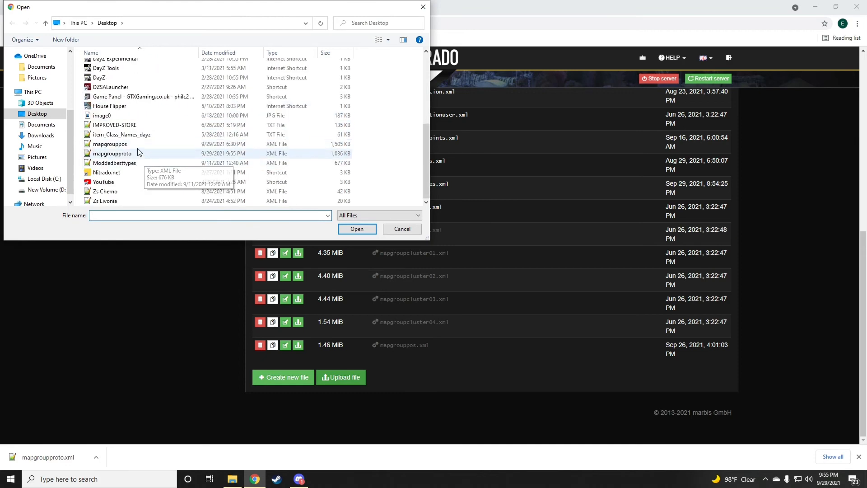
left_click(402, 228)
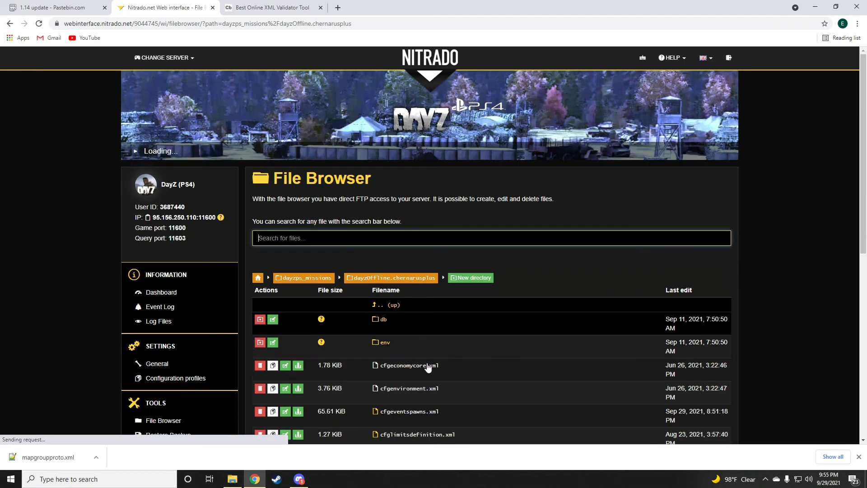
scroll("down", 3)
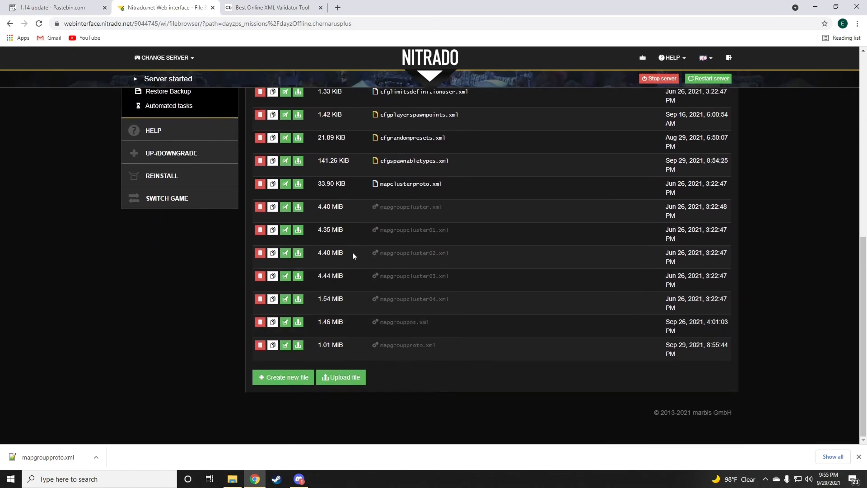
left_click(45, 7)
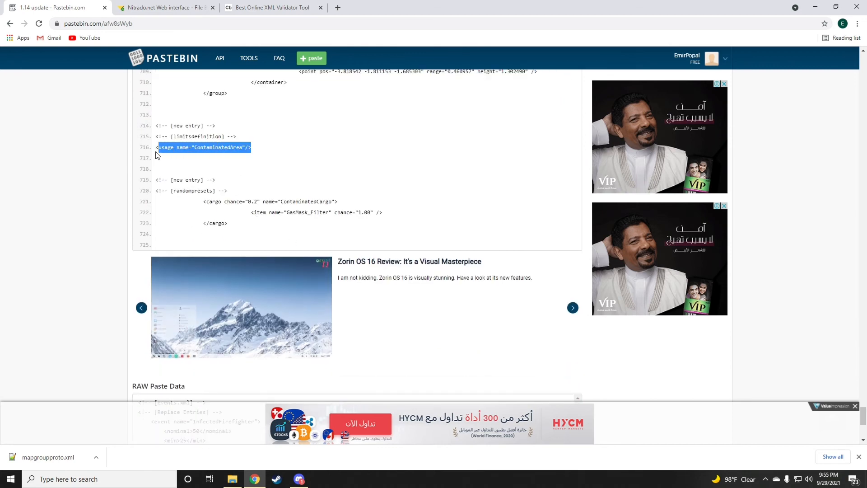
Add the ContaminatedArea usage flag to cfglimitsdefinition.xml and save the file.
left_click(164, 7)
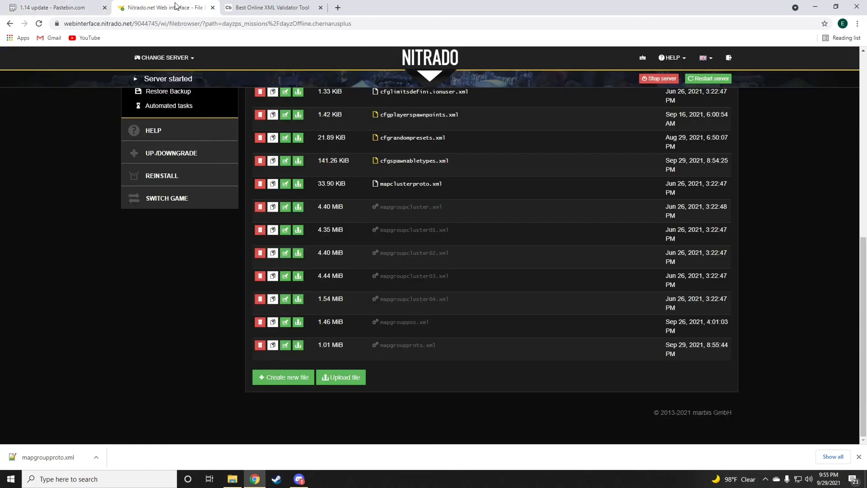
scroll("up", 3)
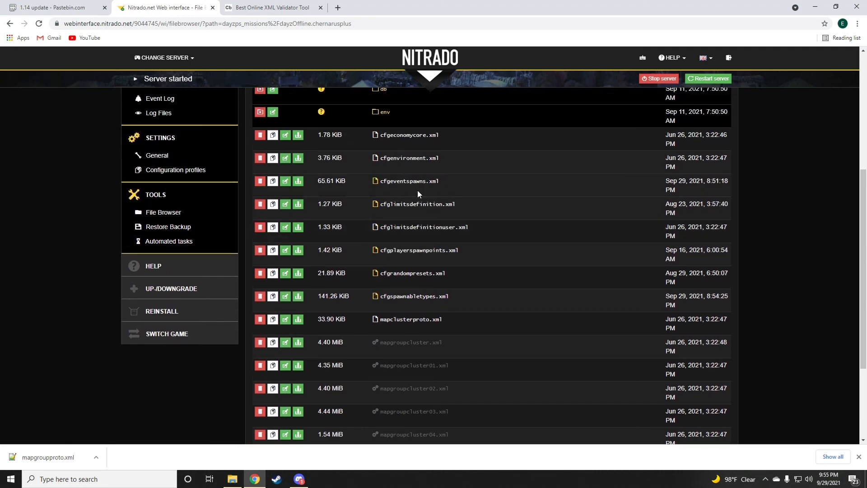
left_click(418, 204)
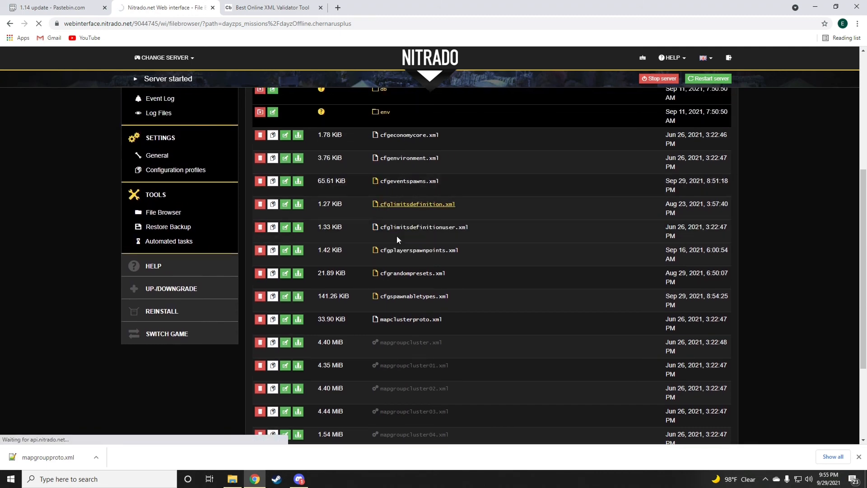
left_click(416, 204)
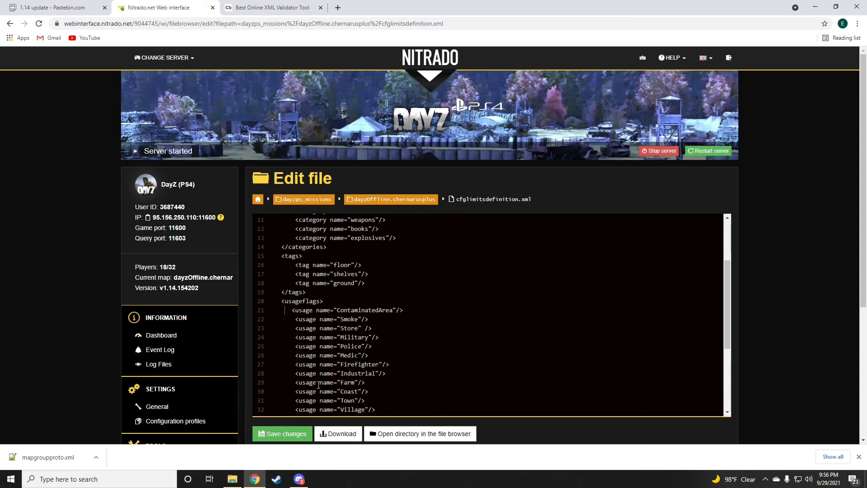
left_click(282, 434)
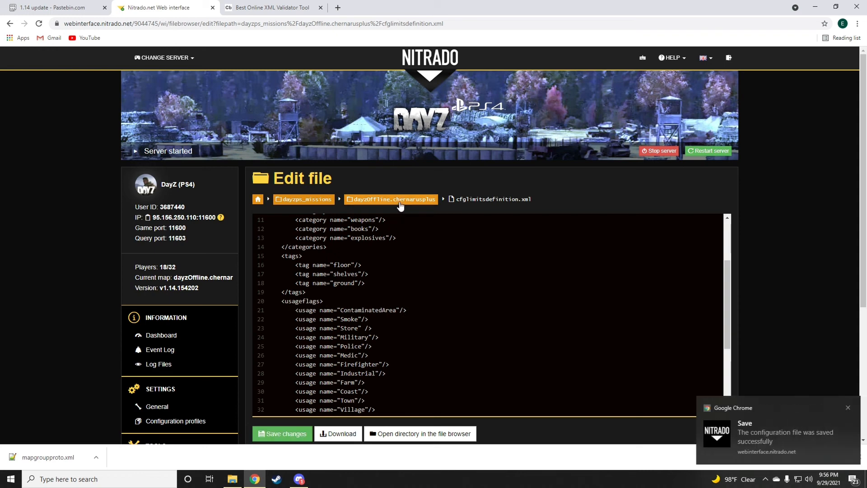
left_click(50, 8)
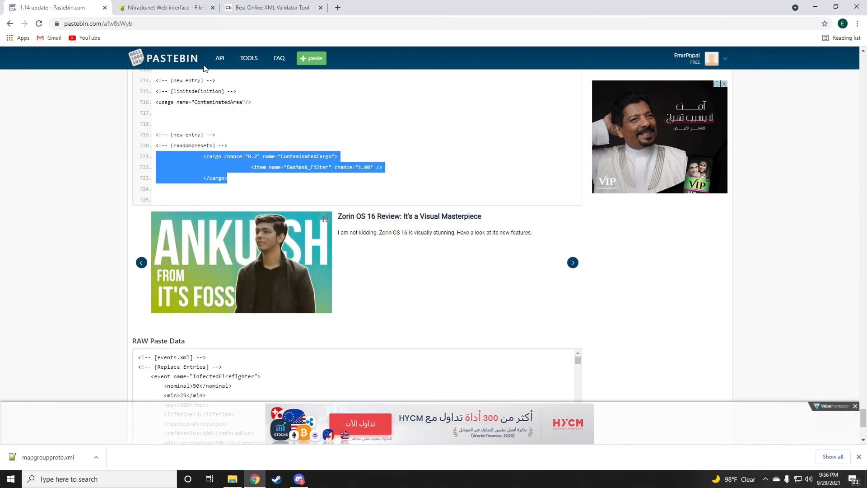
Paste the ContaminatedCargo block with GasMask_Filter into cfgrandompresets.xml, validate it as XML, and save changes.
left_click(162, 7)
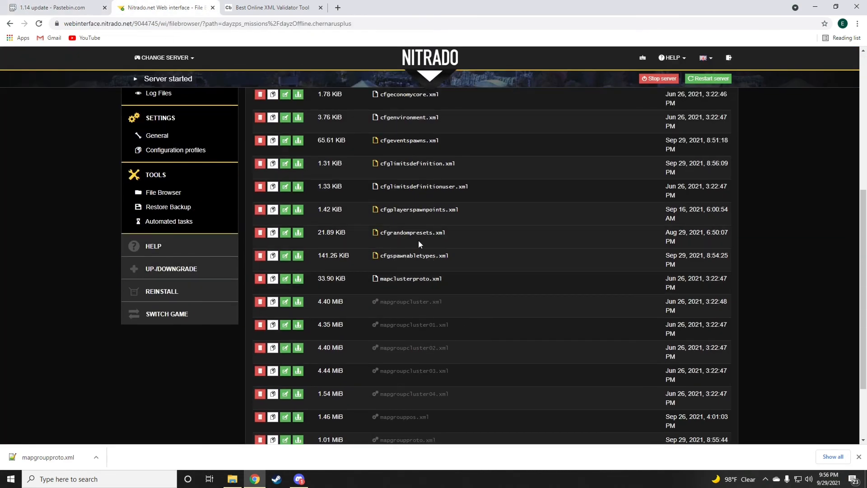
mouse_move(404, 234)
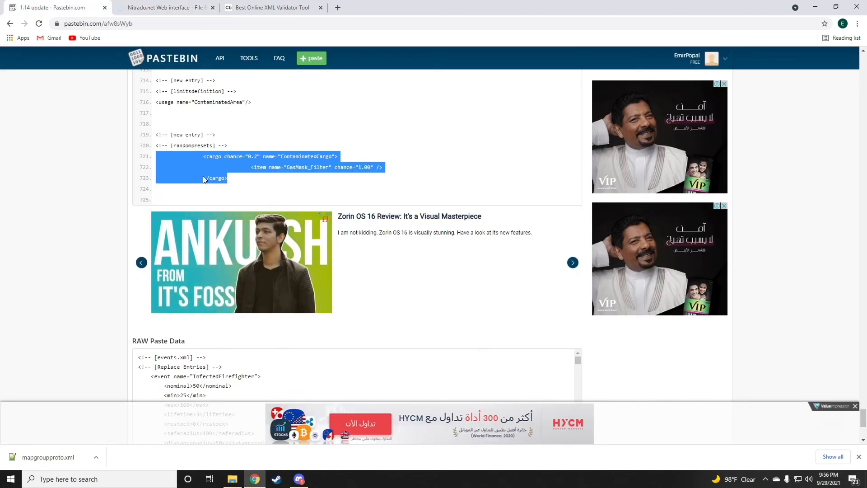
left_click(164, 8)
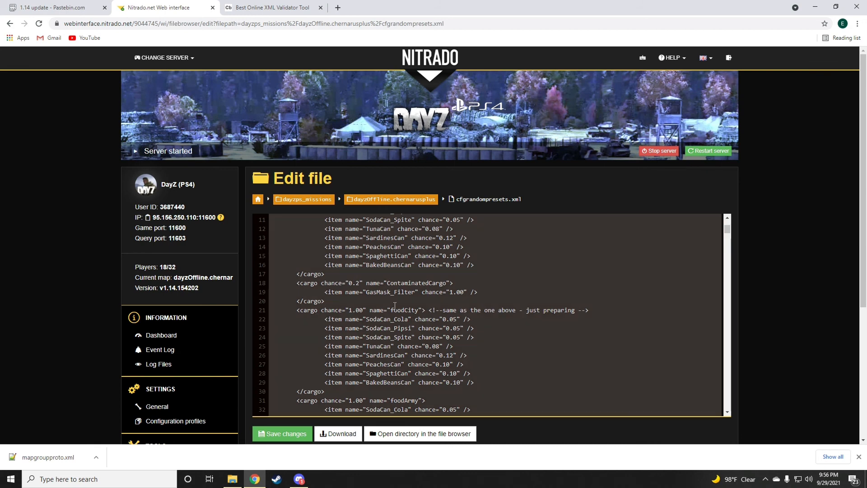
left_click(270, 8)
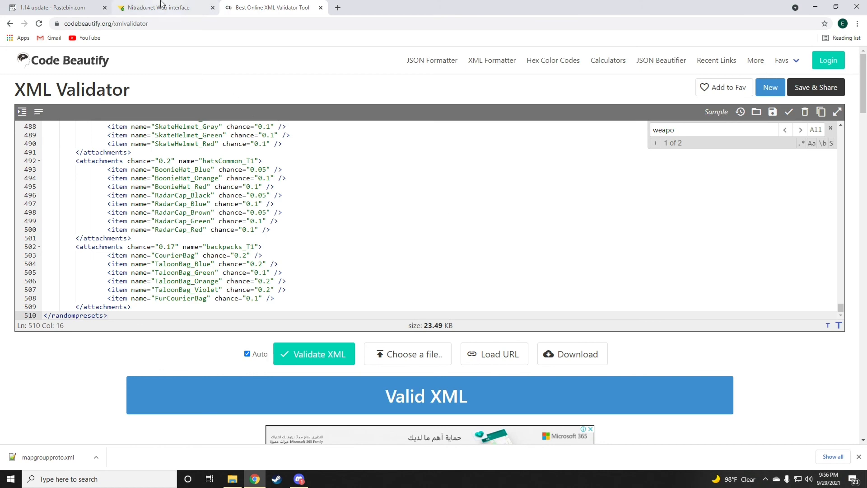
left_click(158, 8)
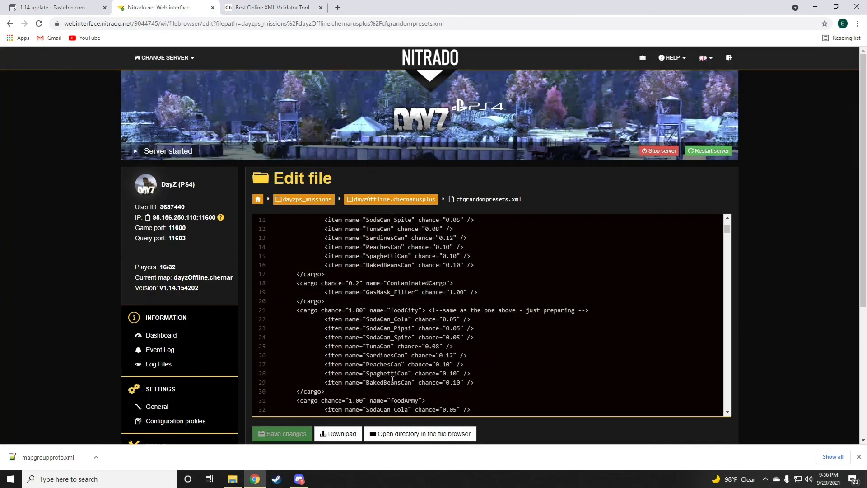
left_click(282, 434)
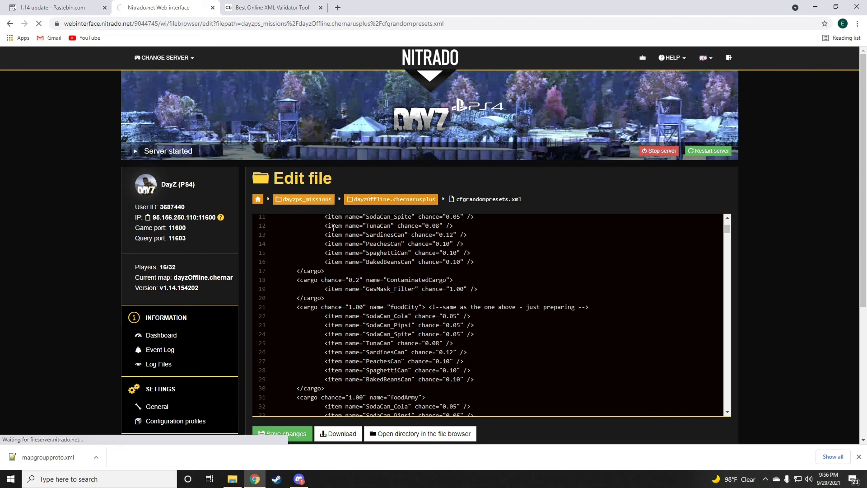
scroll("down", 3)
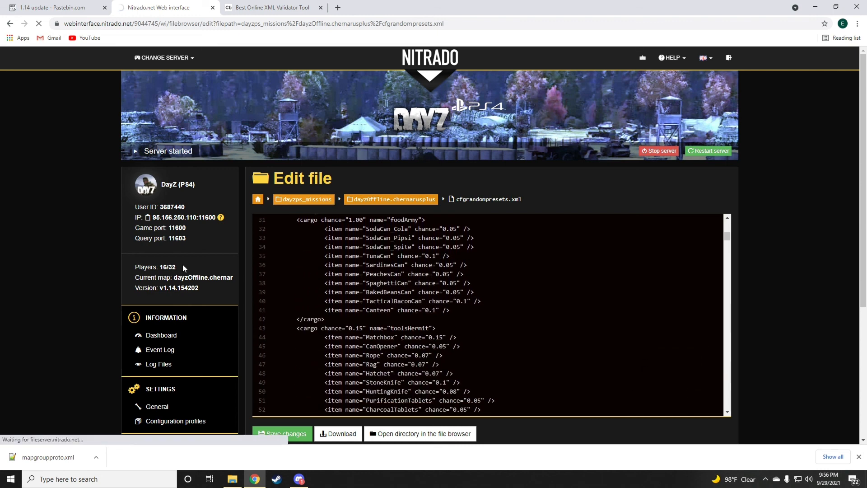